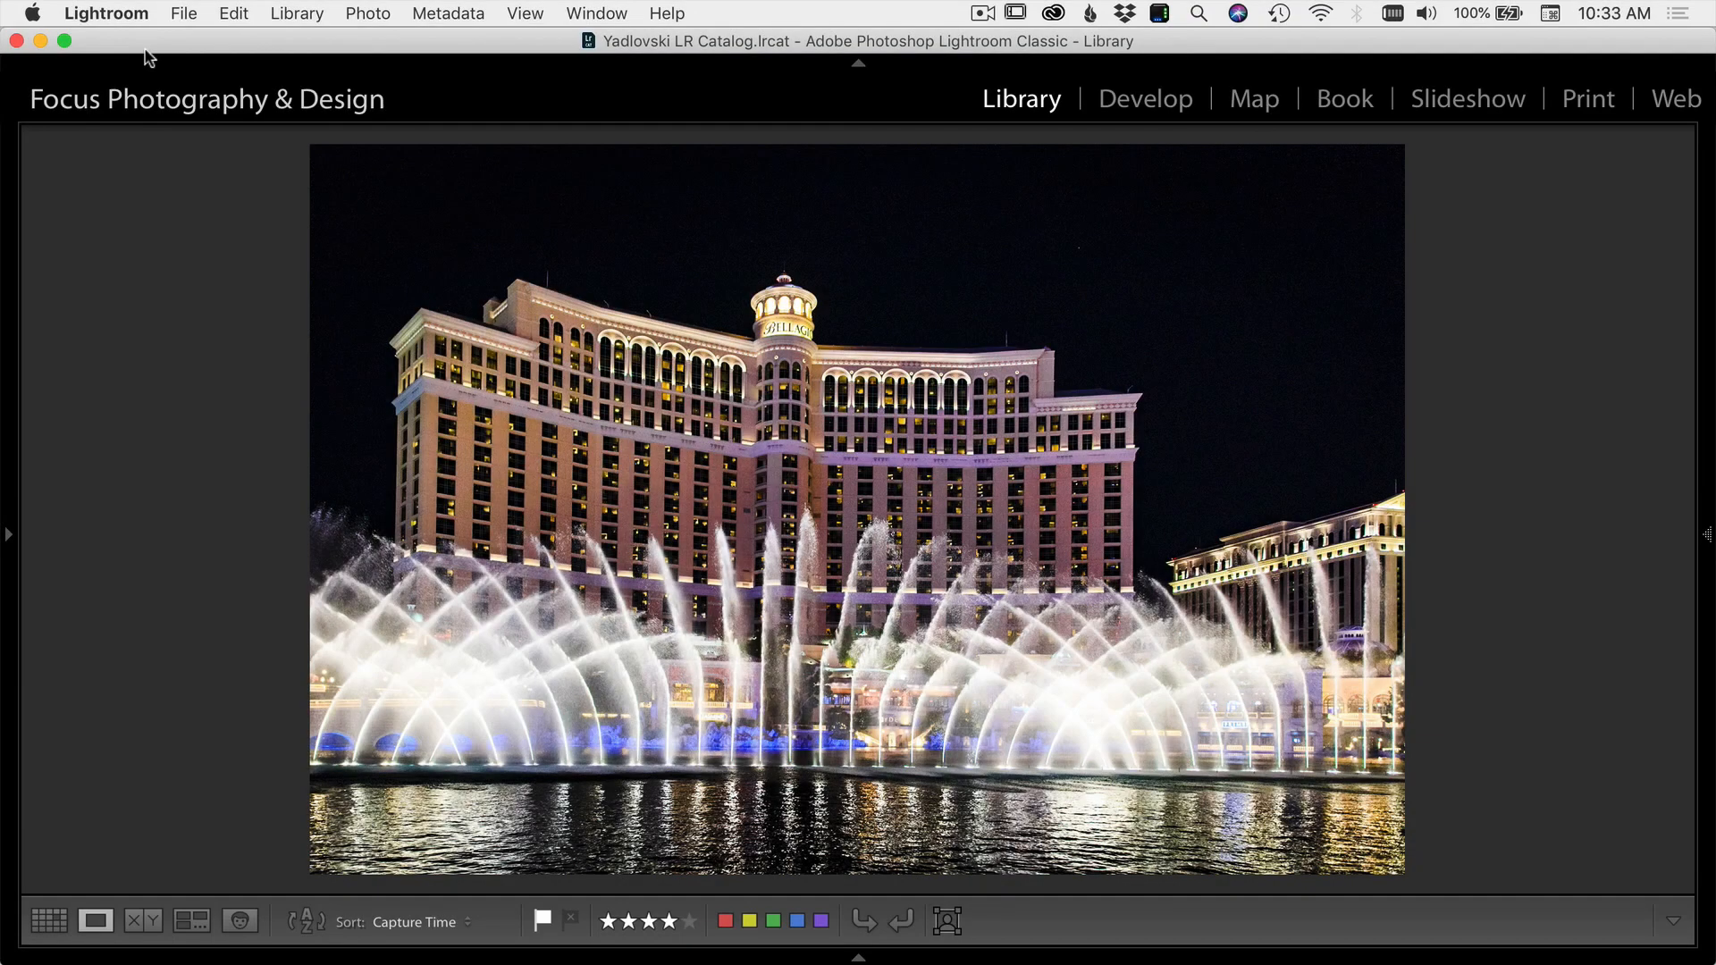
pyautogui.moveTo(126, 20)
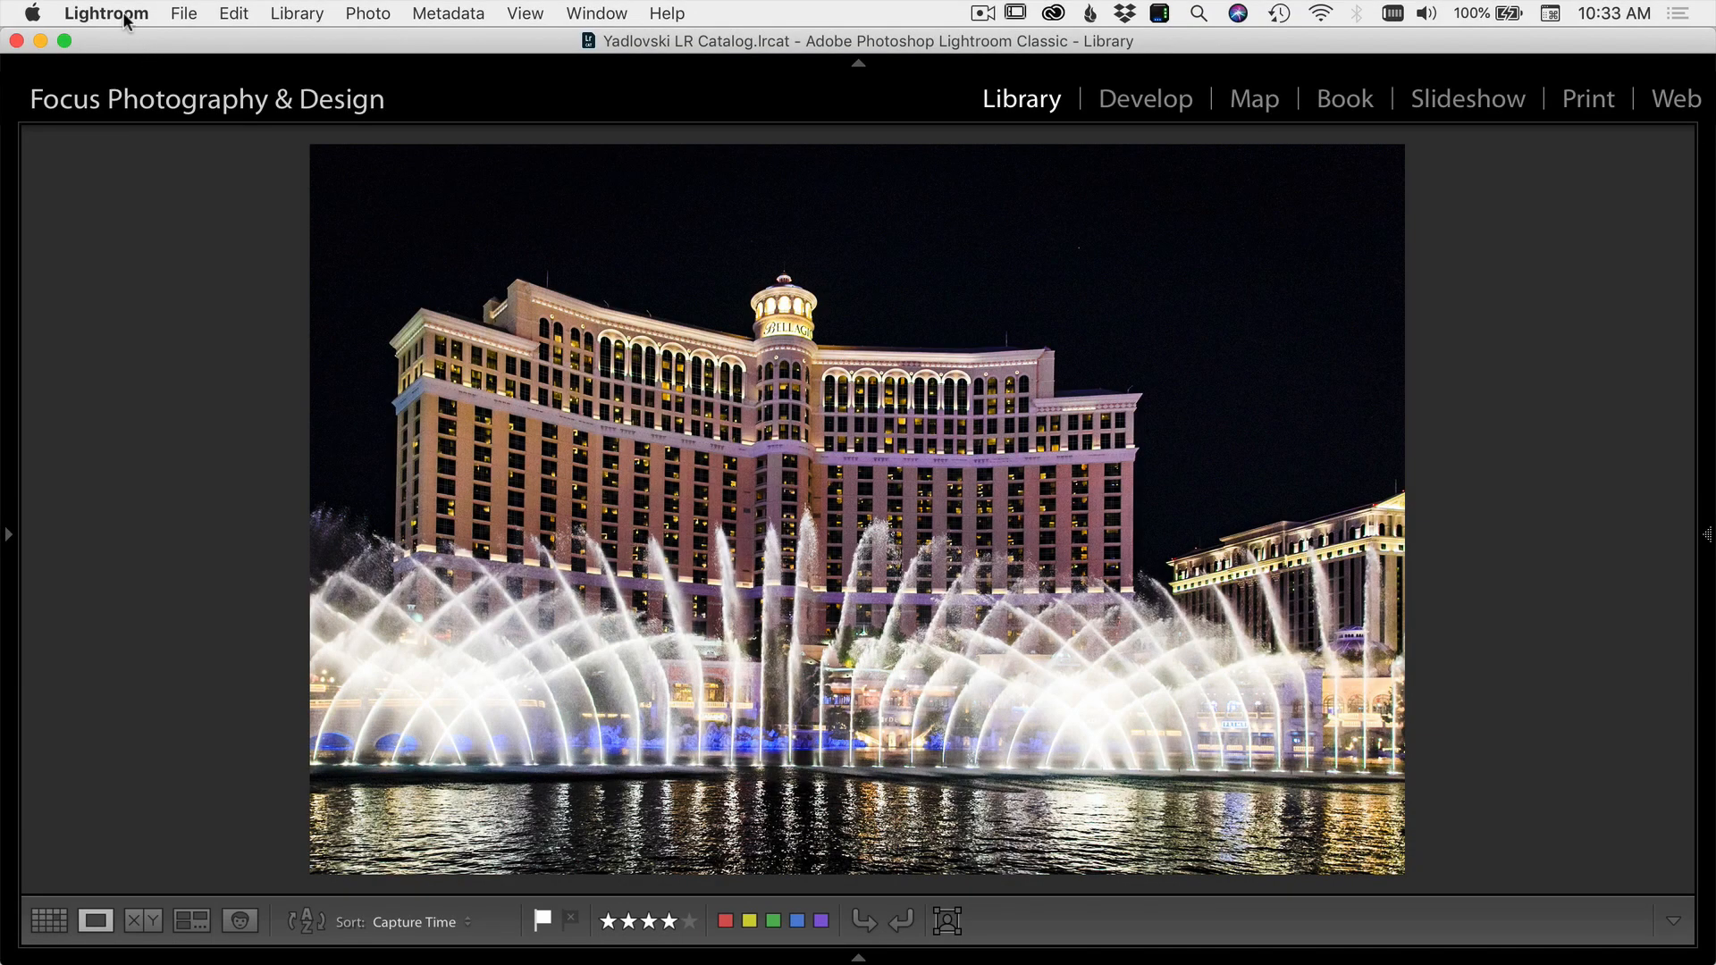
# Open the Lightroom application menu from the menu bar
pyautogui.click(105, 14)
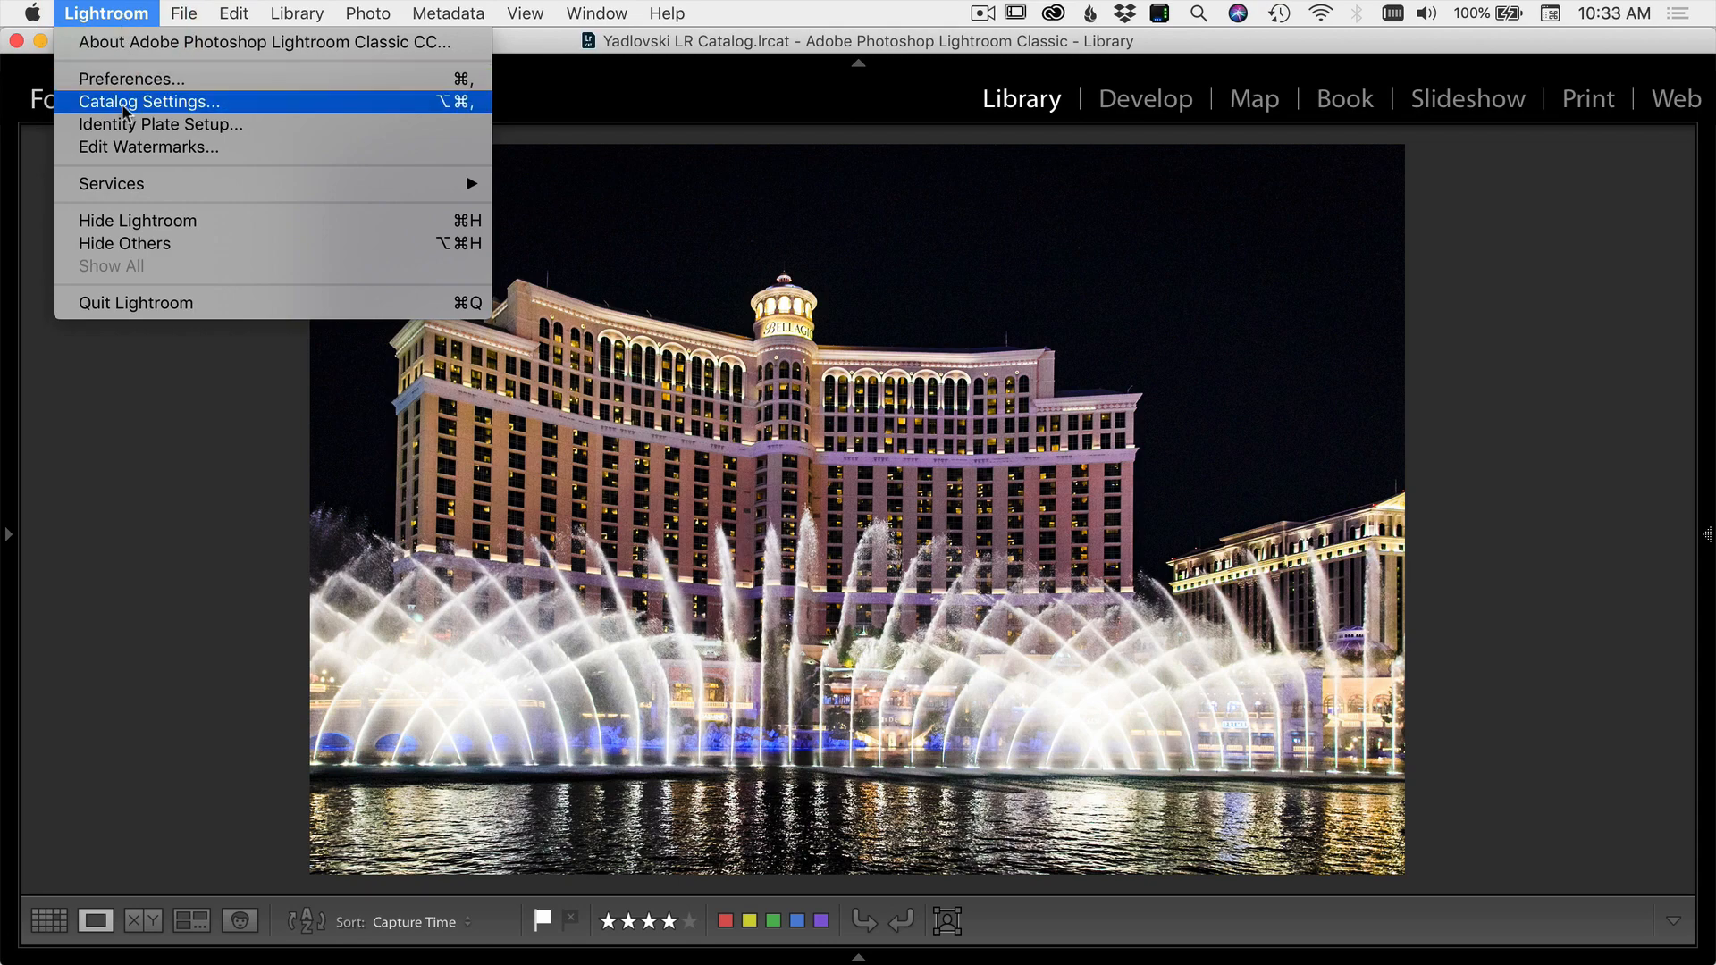
# Open Catalog Settings, review backup frequencies, and keep catalog backup at once a week when exiting
pyautogui.click(148, 102)
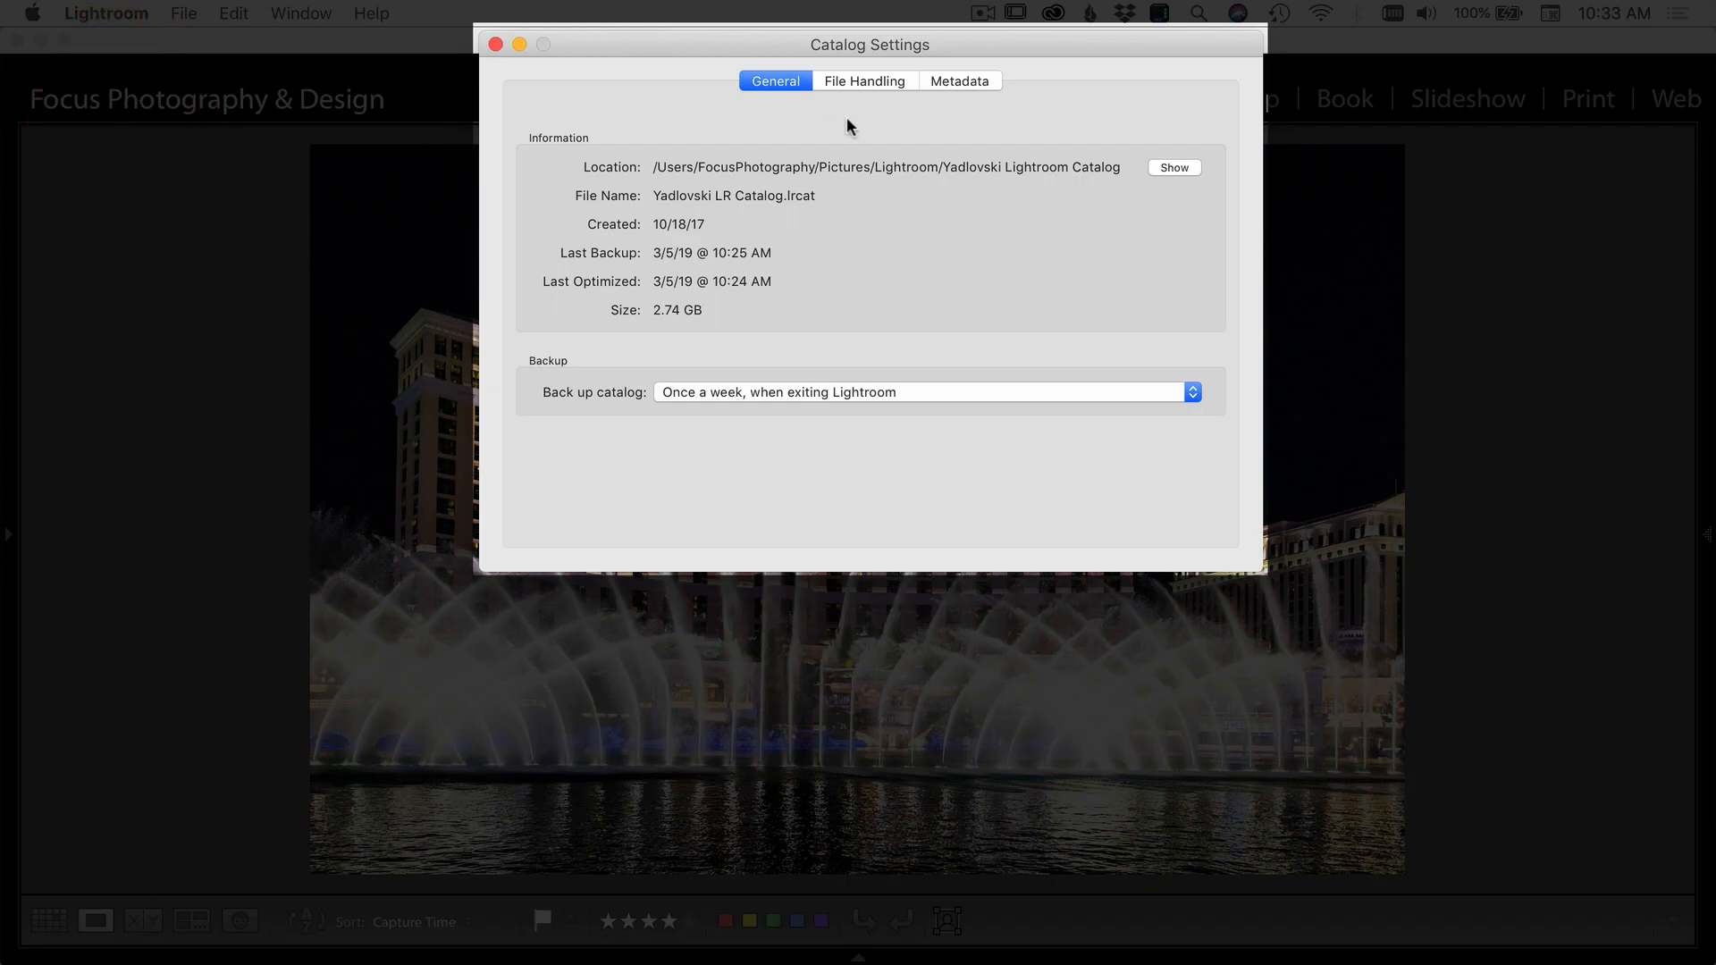
pyautogui.moveTo(731, 239)
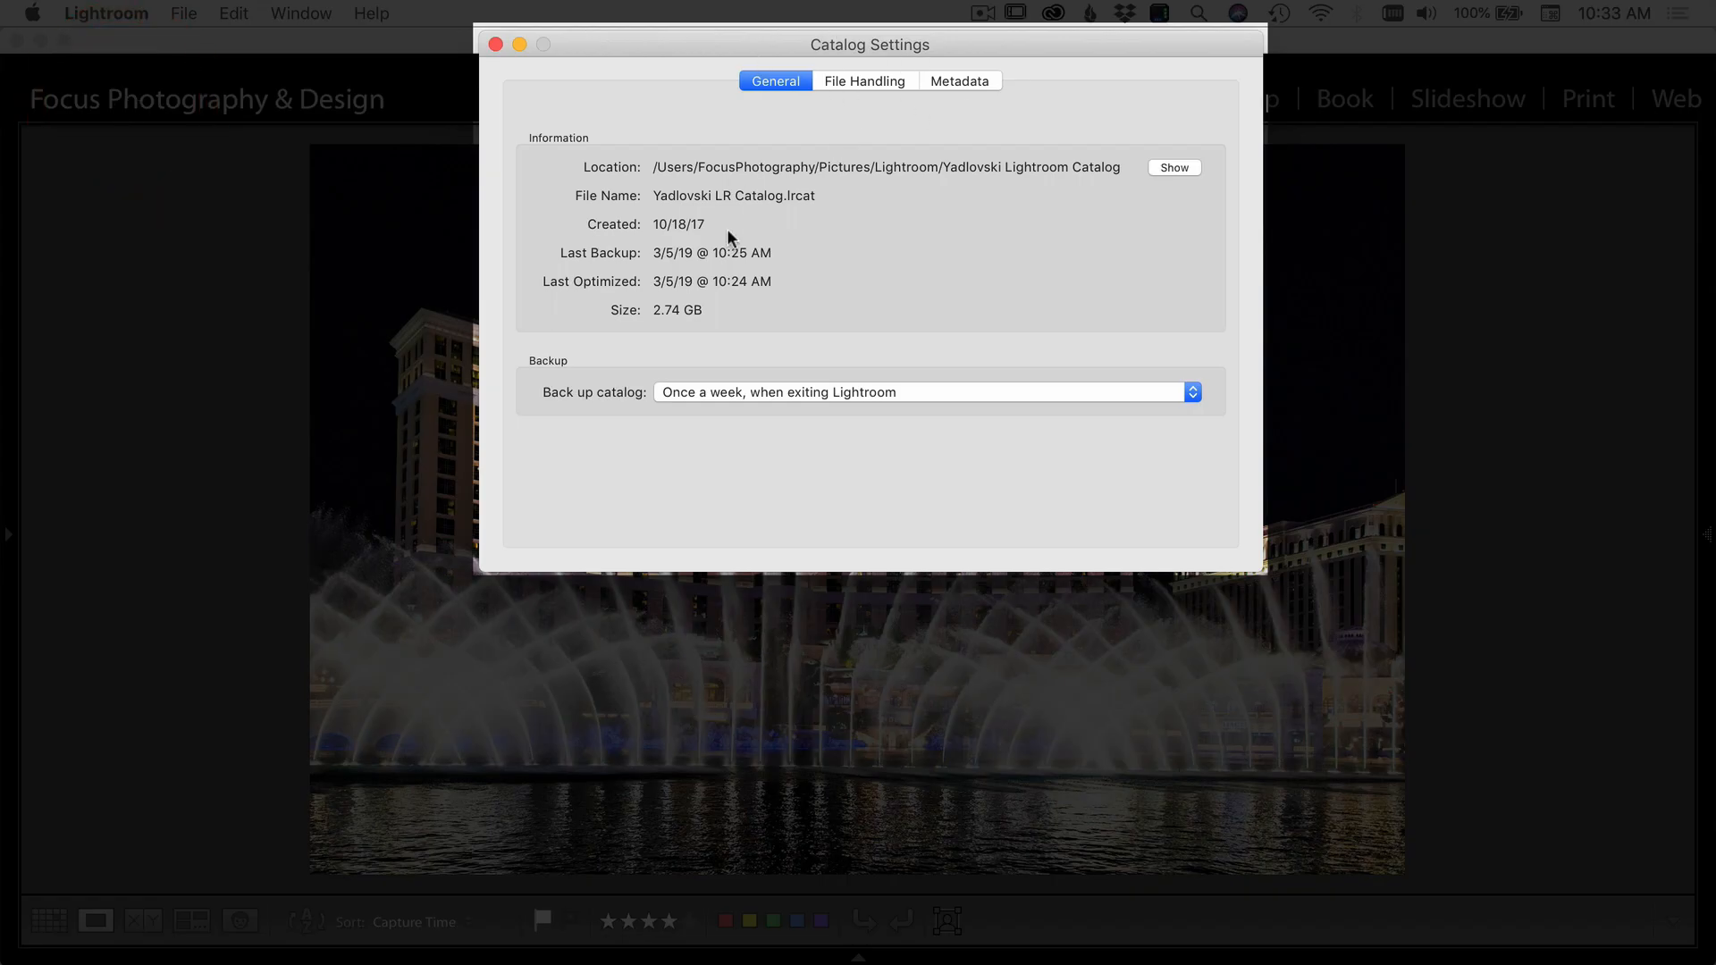
pyautogui.moveTo(547, 376)
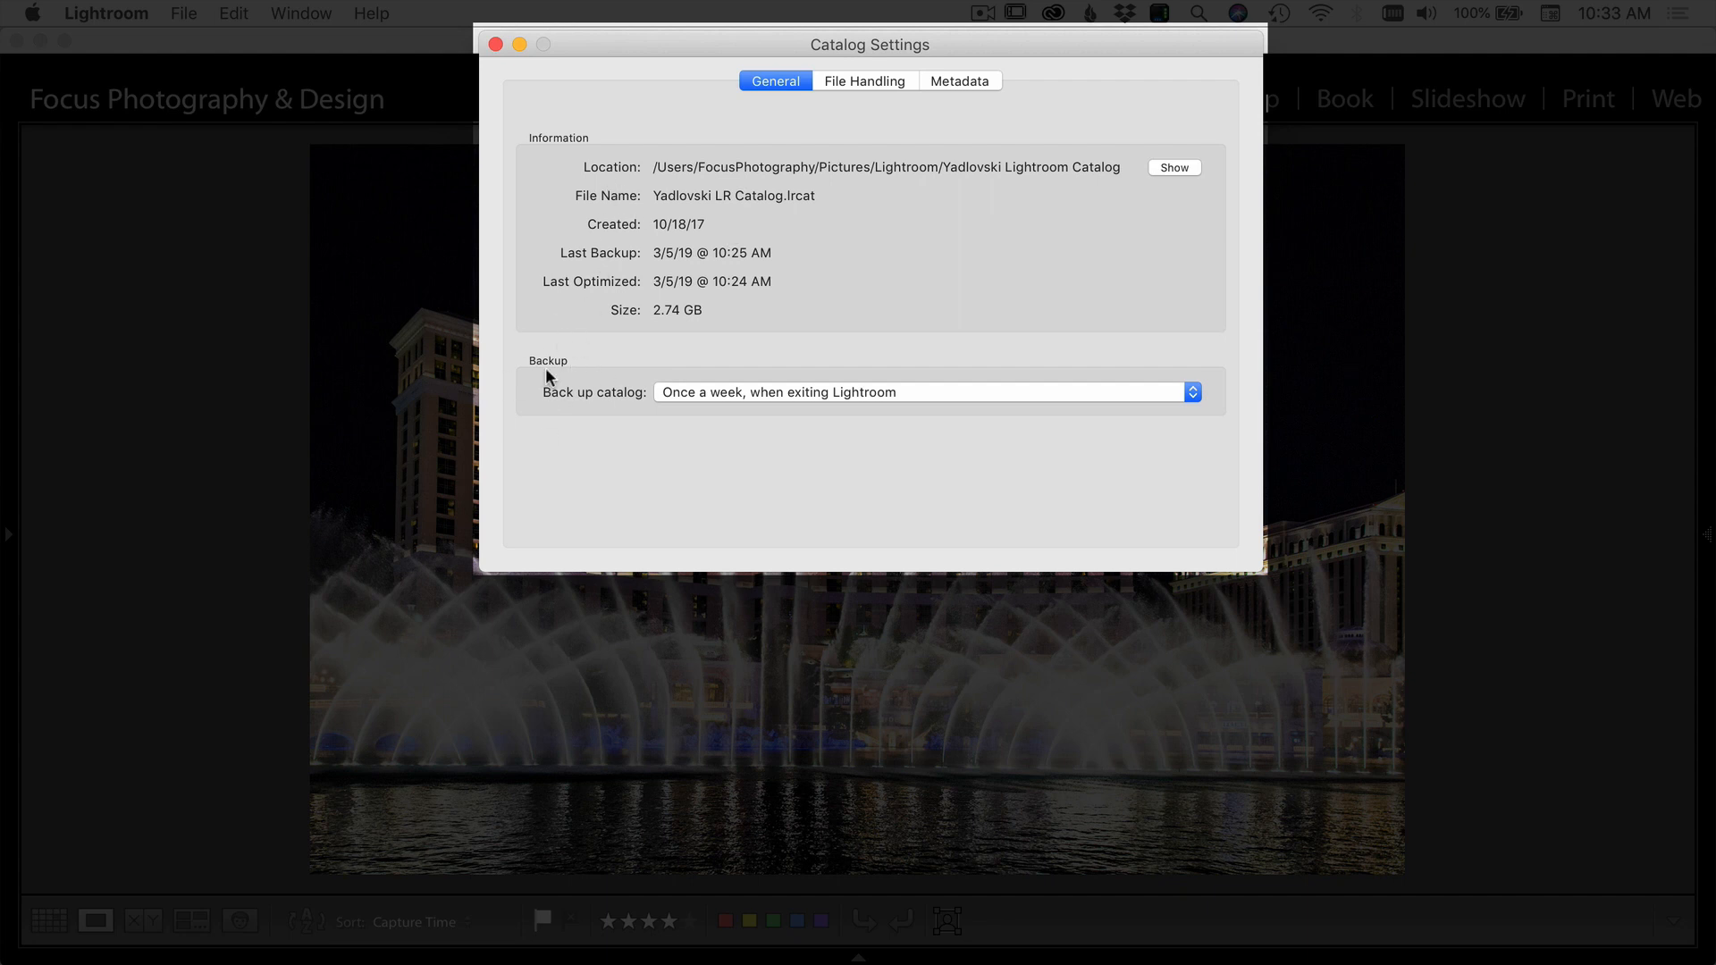
pyautogui.click(924, 391)
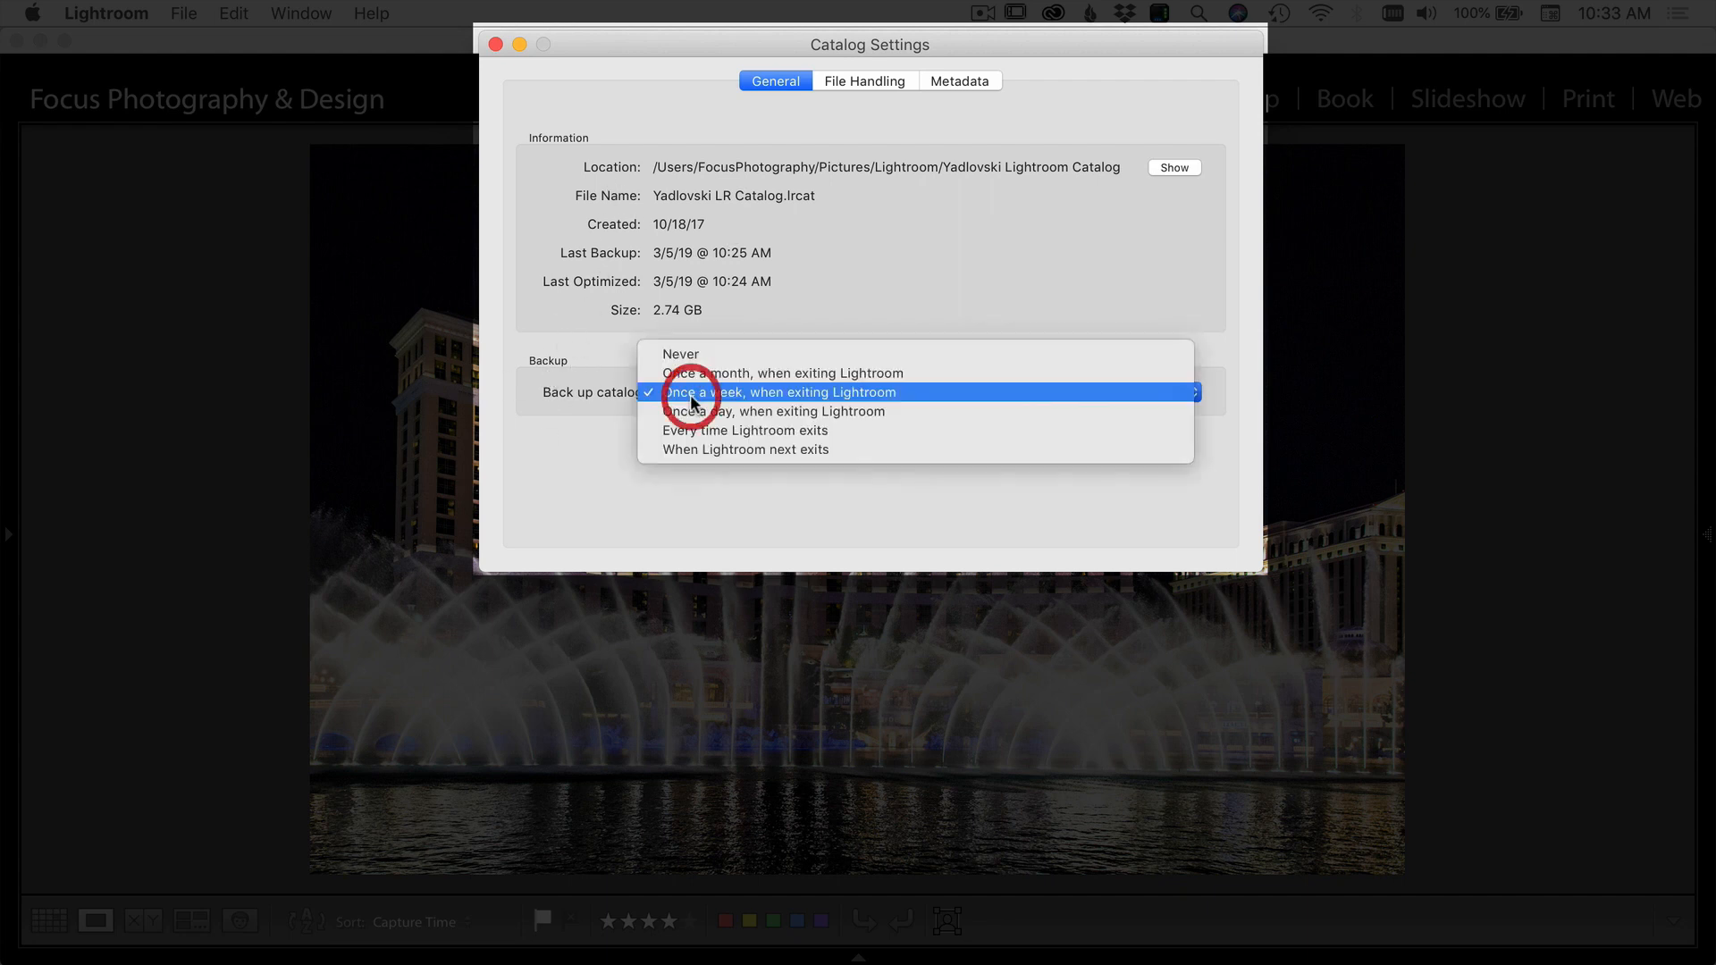
pyautogui.moveTo(799, 354)
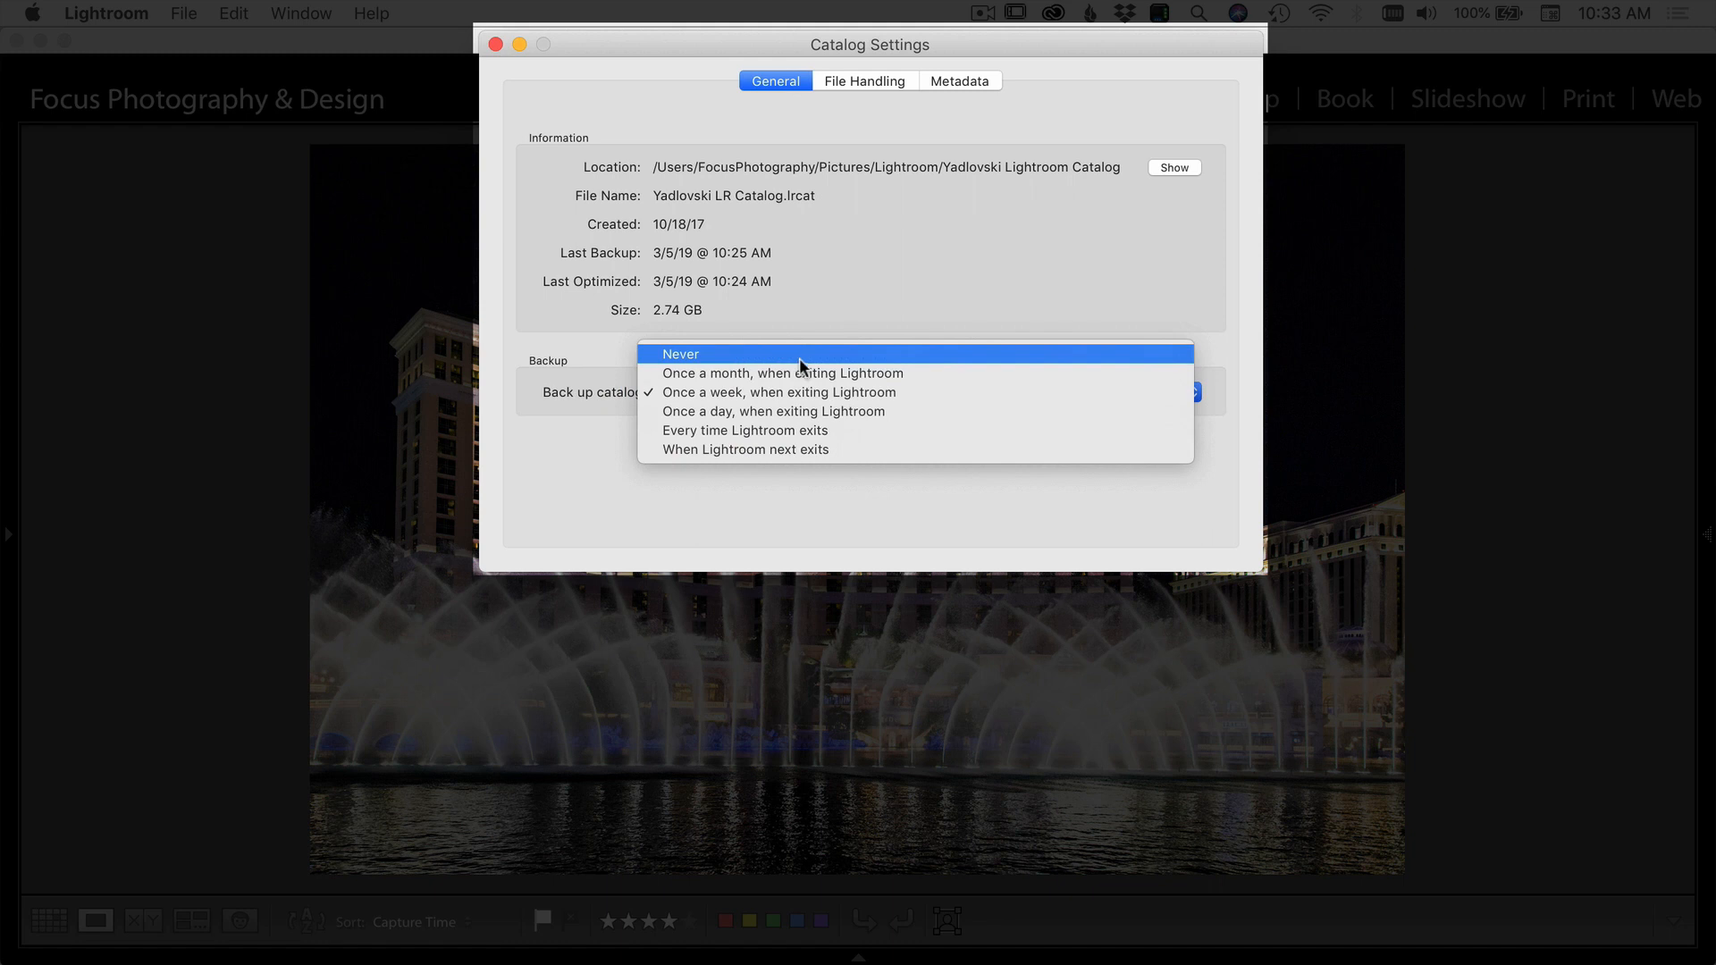
pyautogui.moveTo(838, 373)
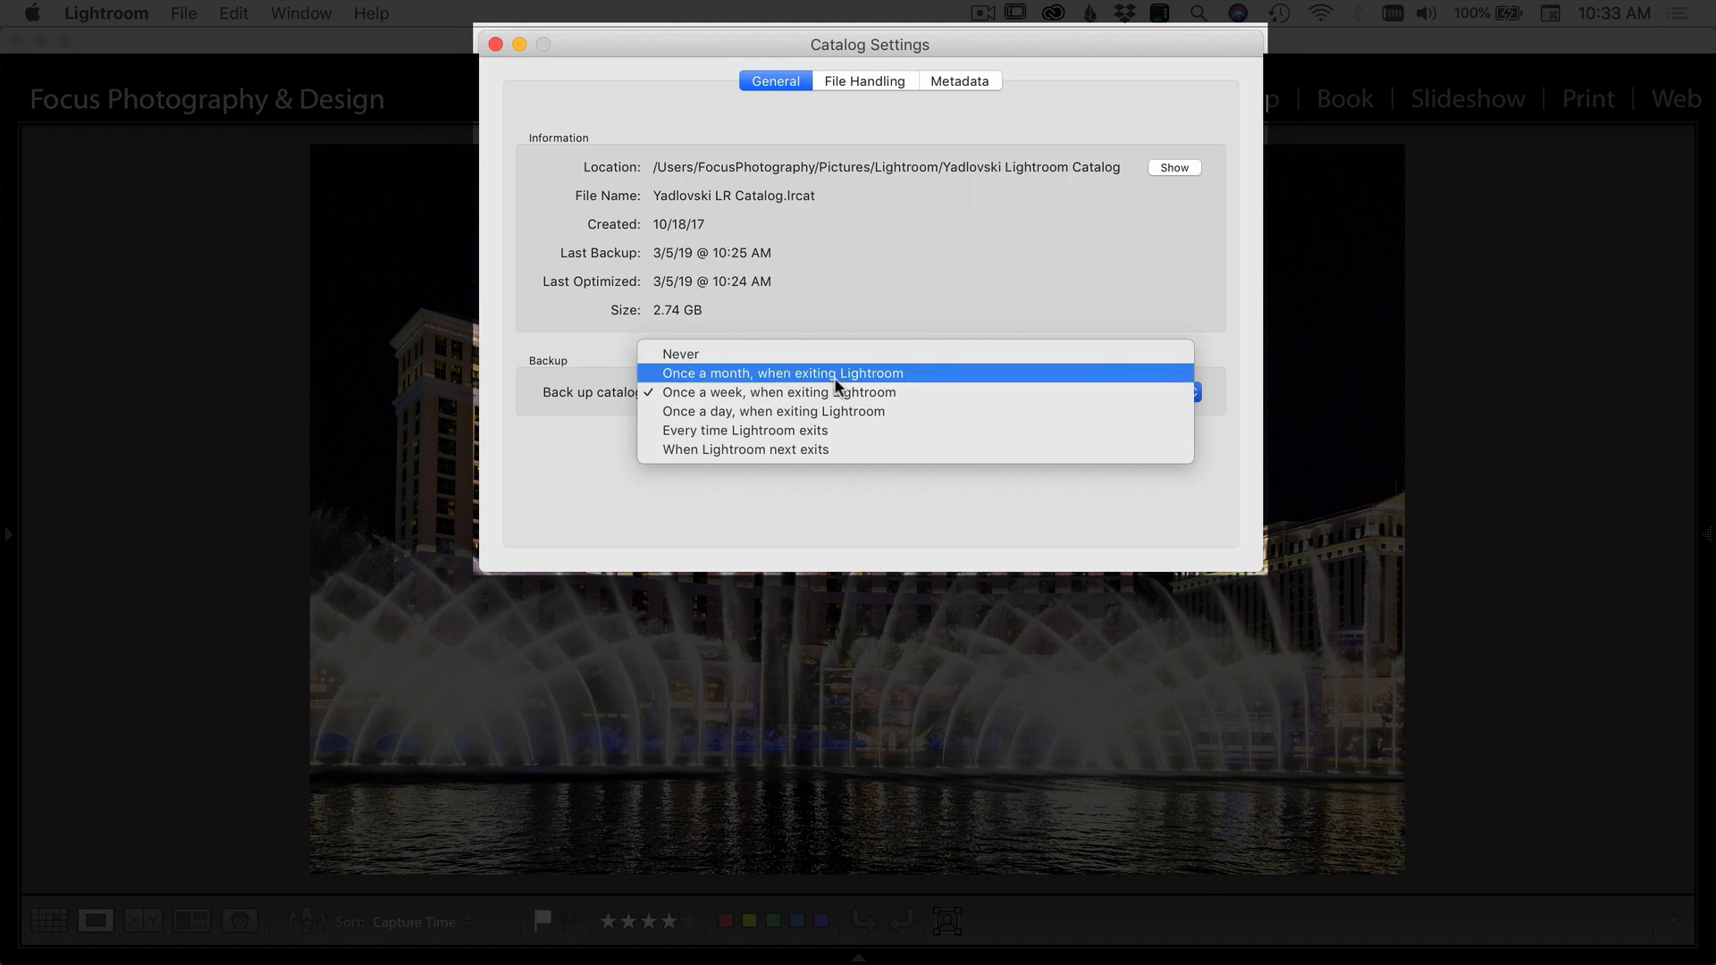
pyautogui.moveTo(821, 391)
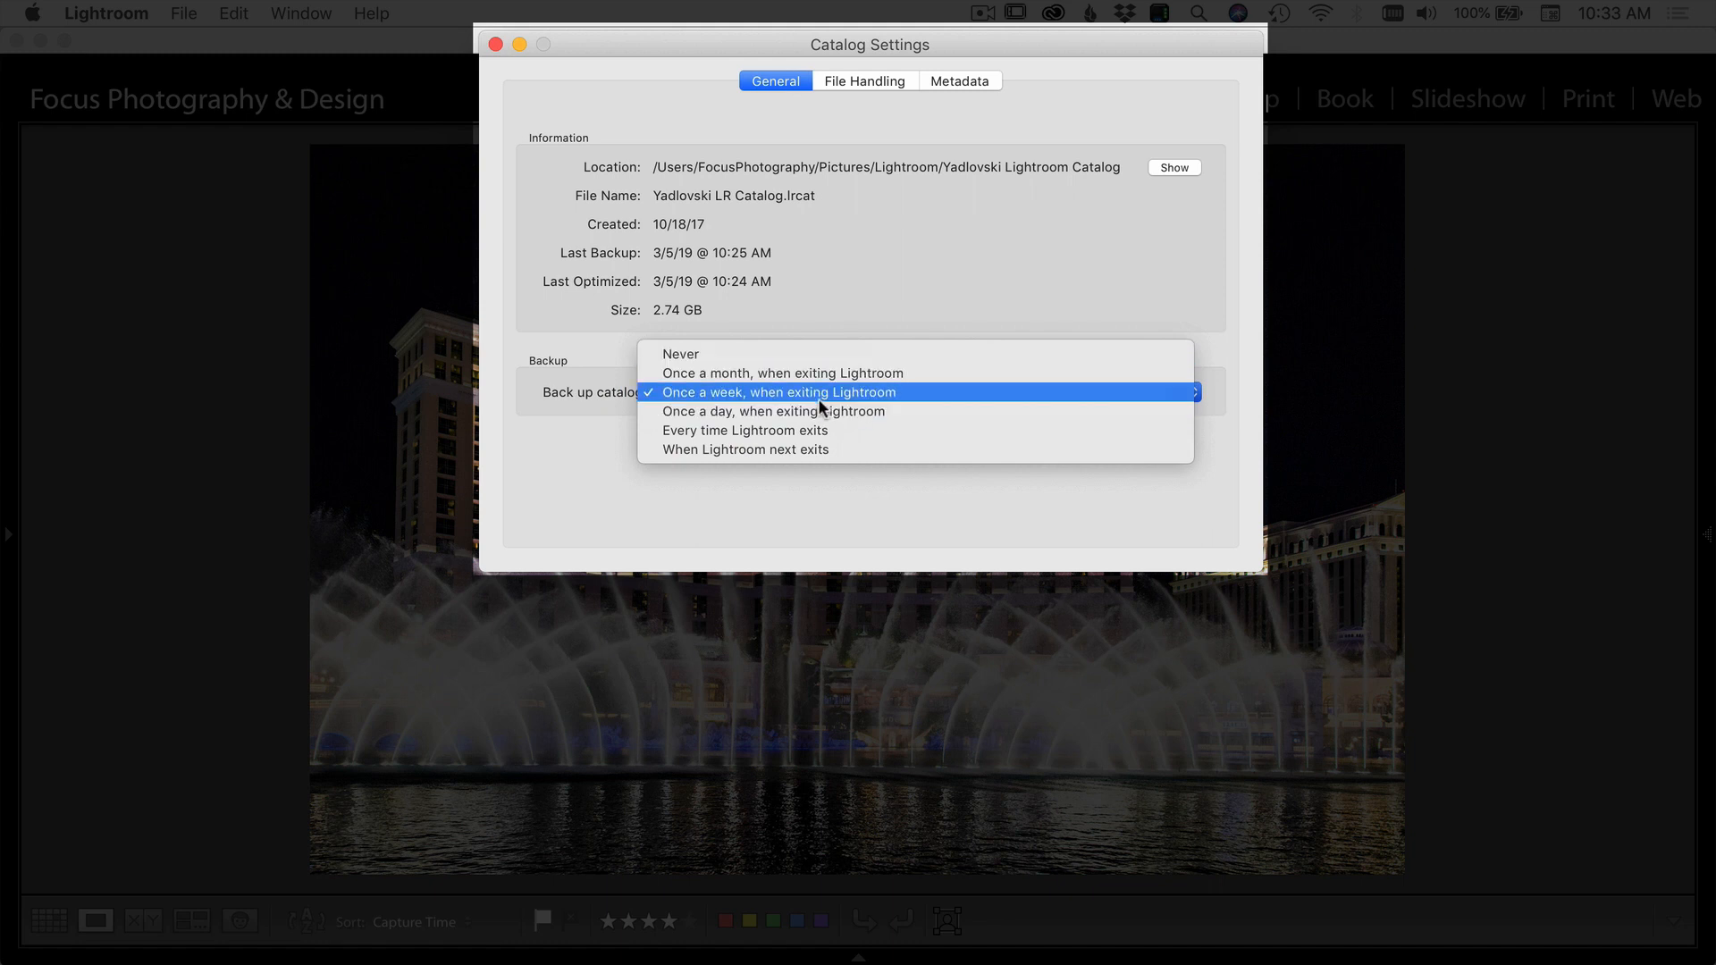
pyautogui.moveTo(799, 406)
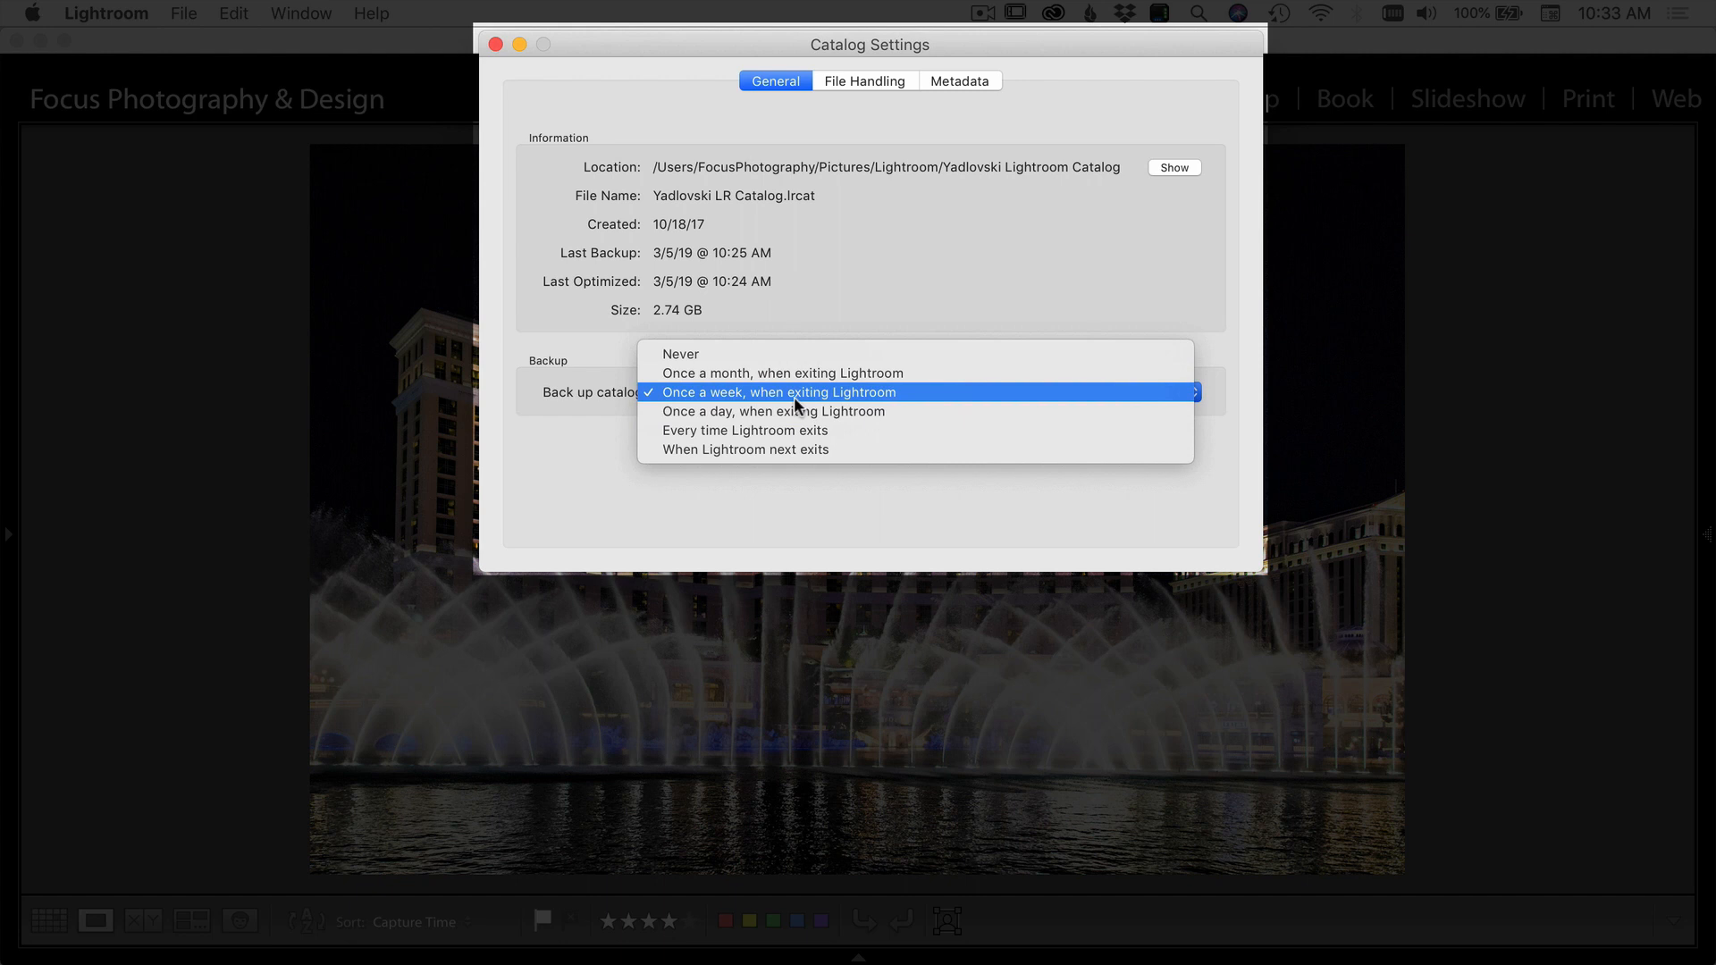
pyautogui.moveTo(780, 430)
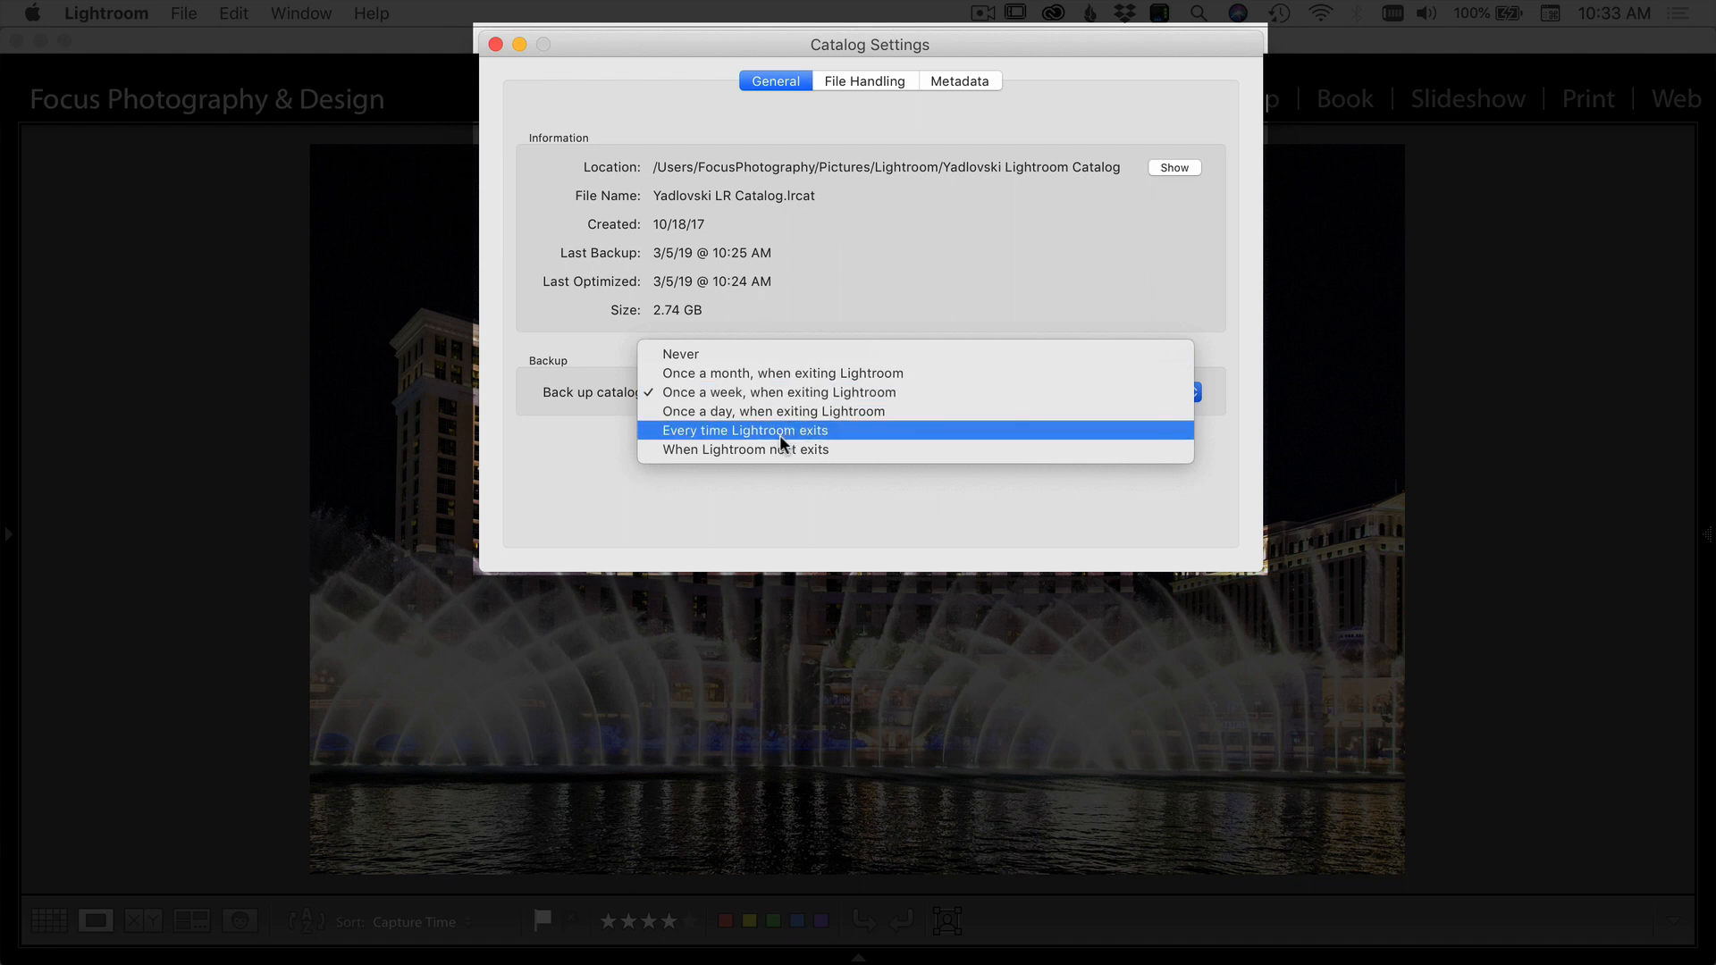
pyautogui.moveTo(967, 404)
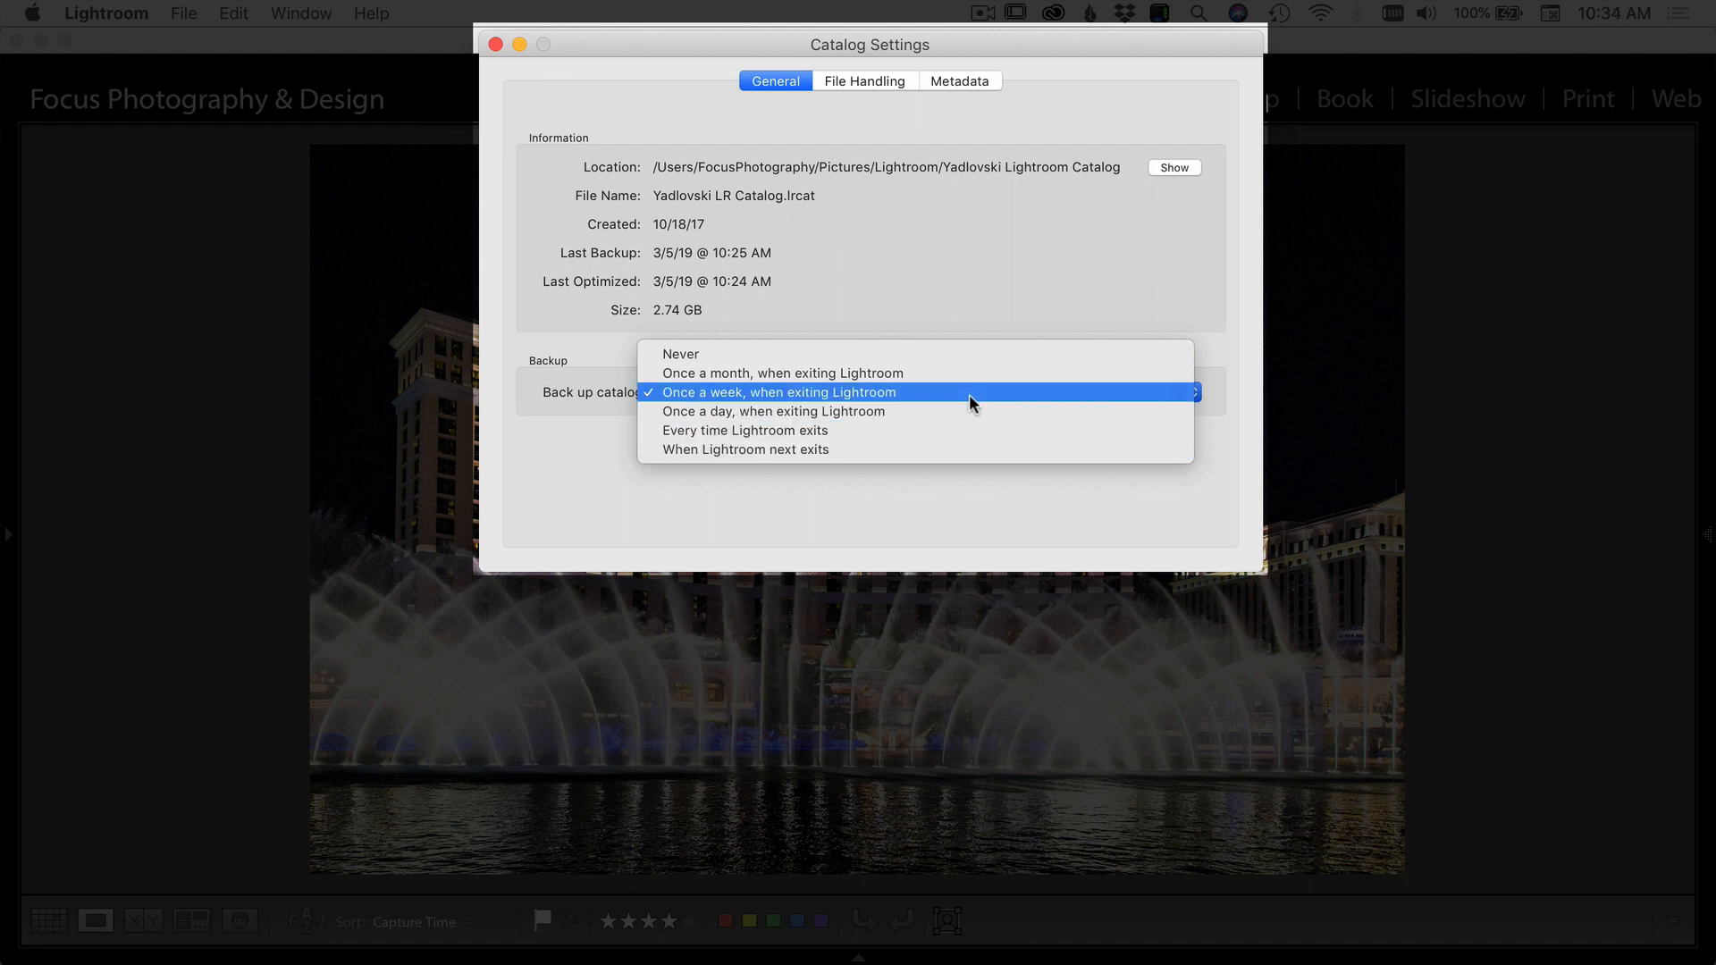
pyautogui.moveTo(911, 401)
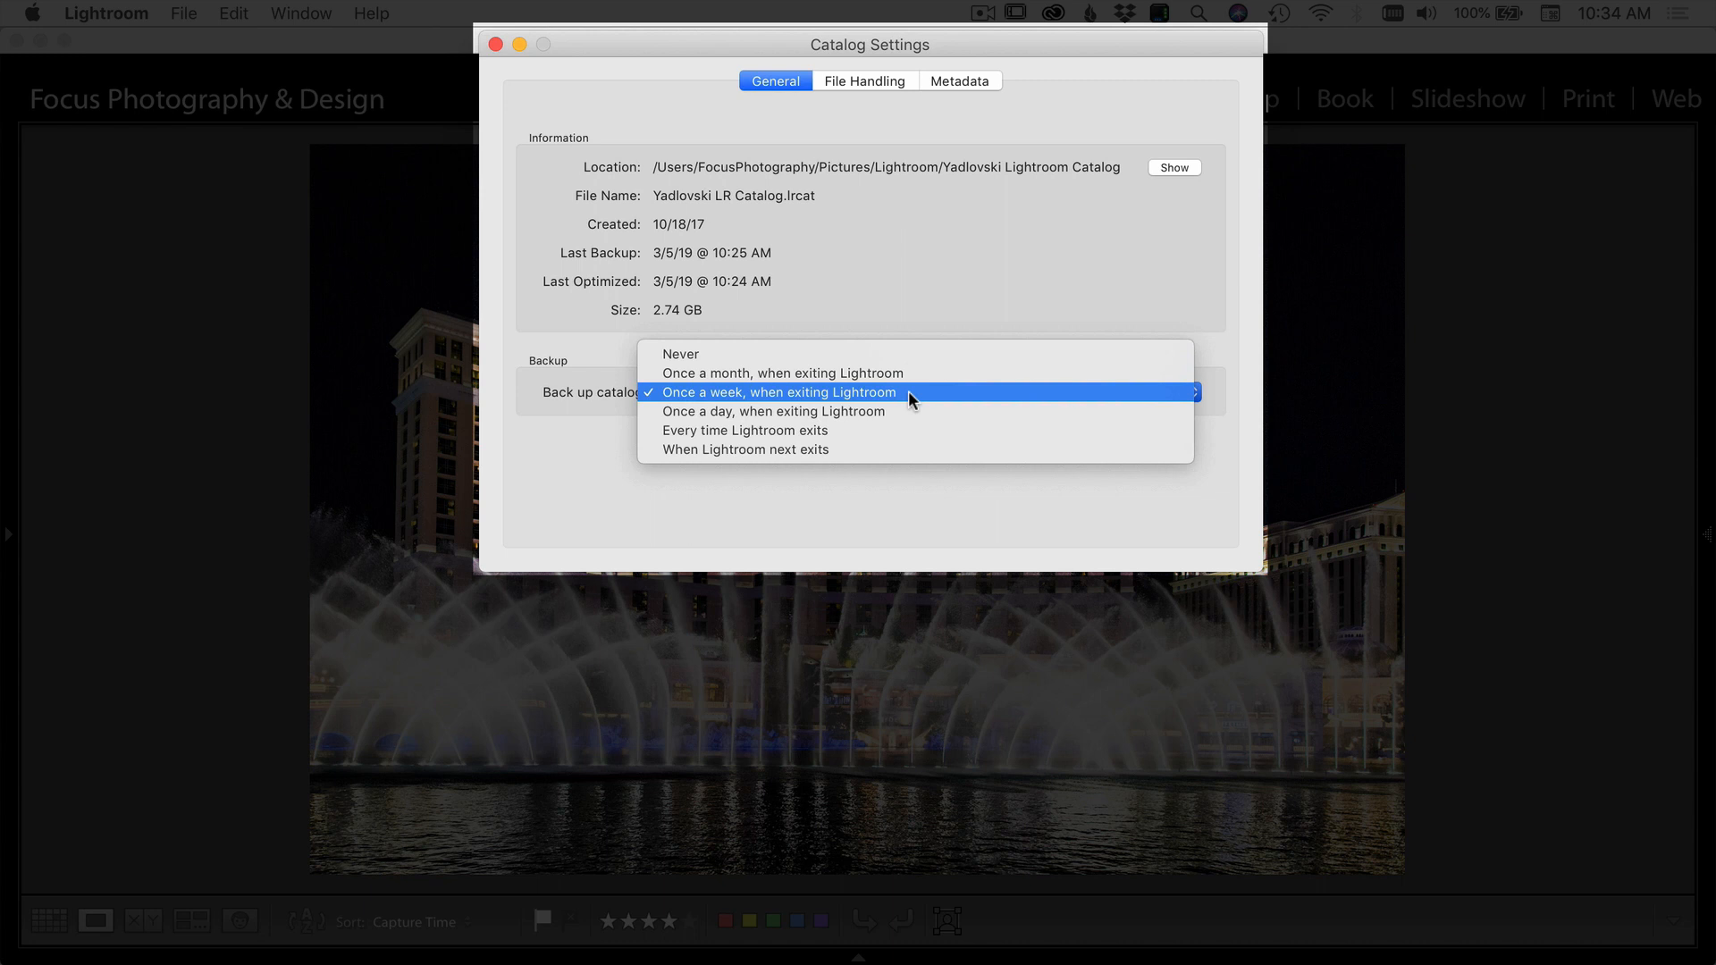
pyautogui.moveTo(973, 312)
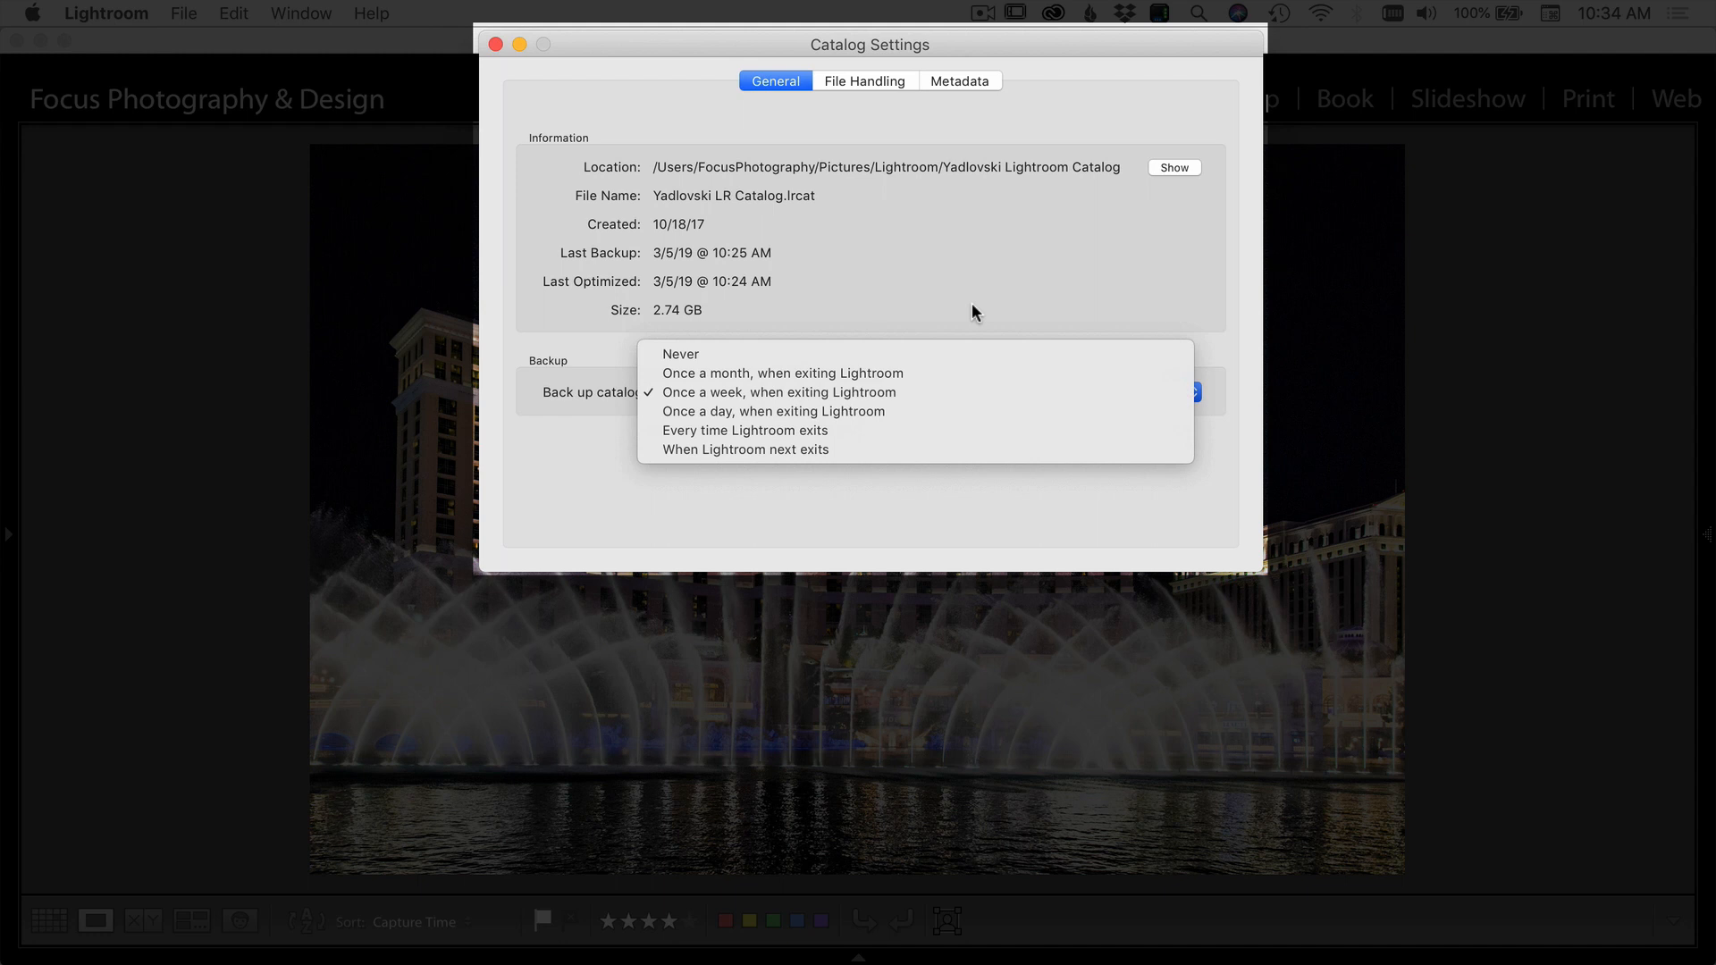
pyautogui.click(779, 392)
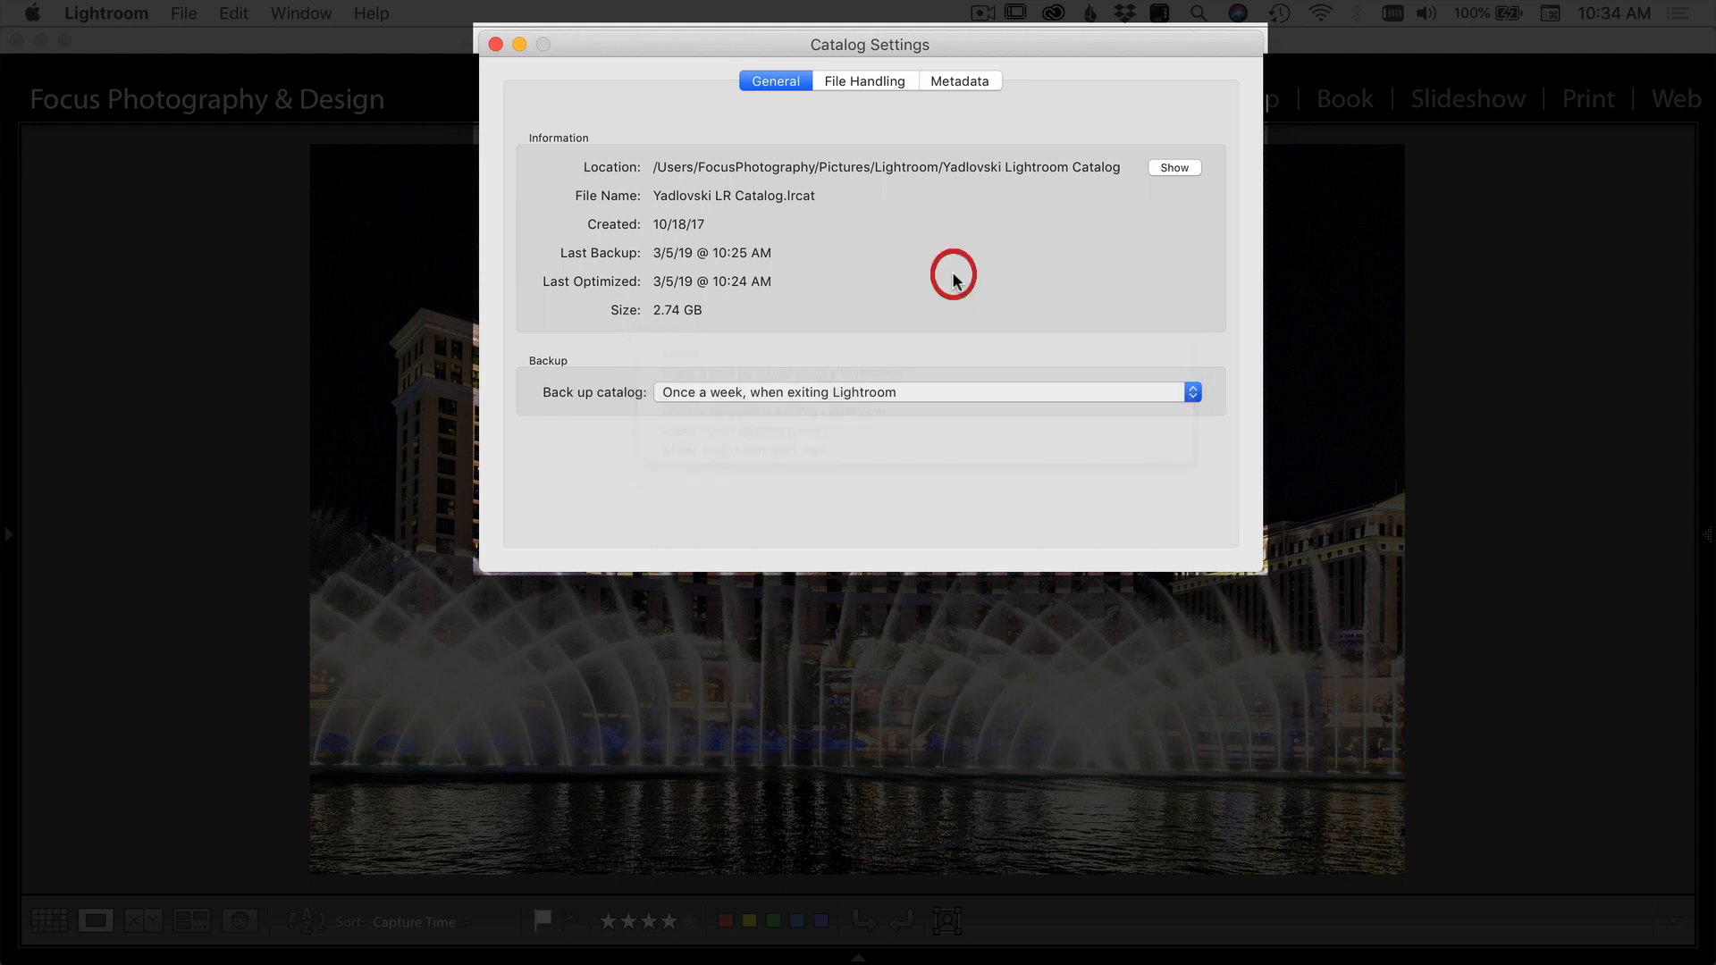
# On File Handling, keep 1:1 previews discarding after 30 days, then view the Metadata tab
pyautogui.click(864, 79)
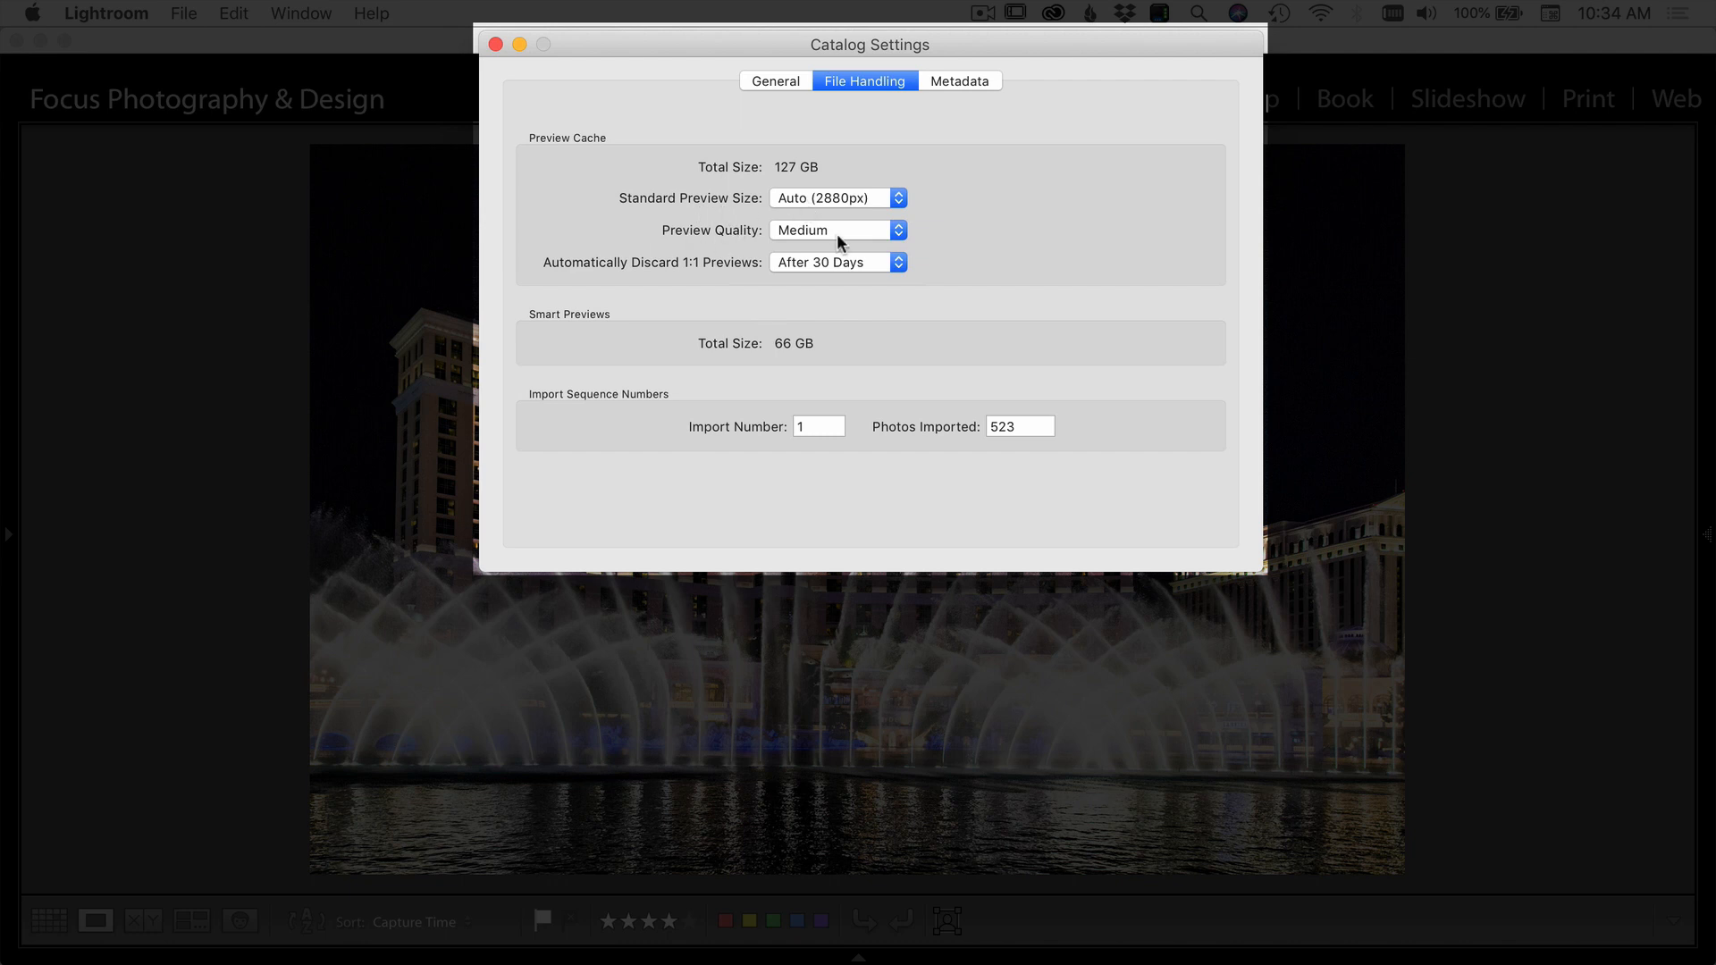
pyautogui.moveTo(629, 273)
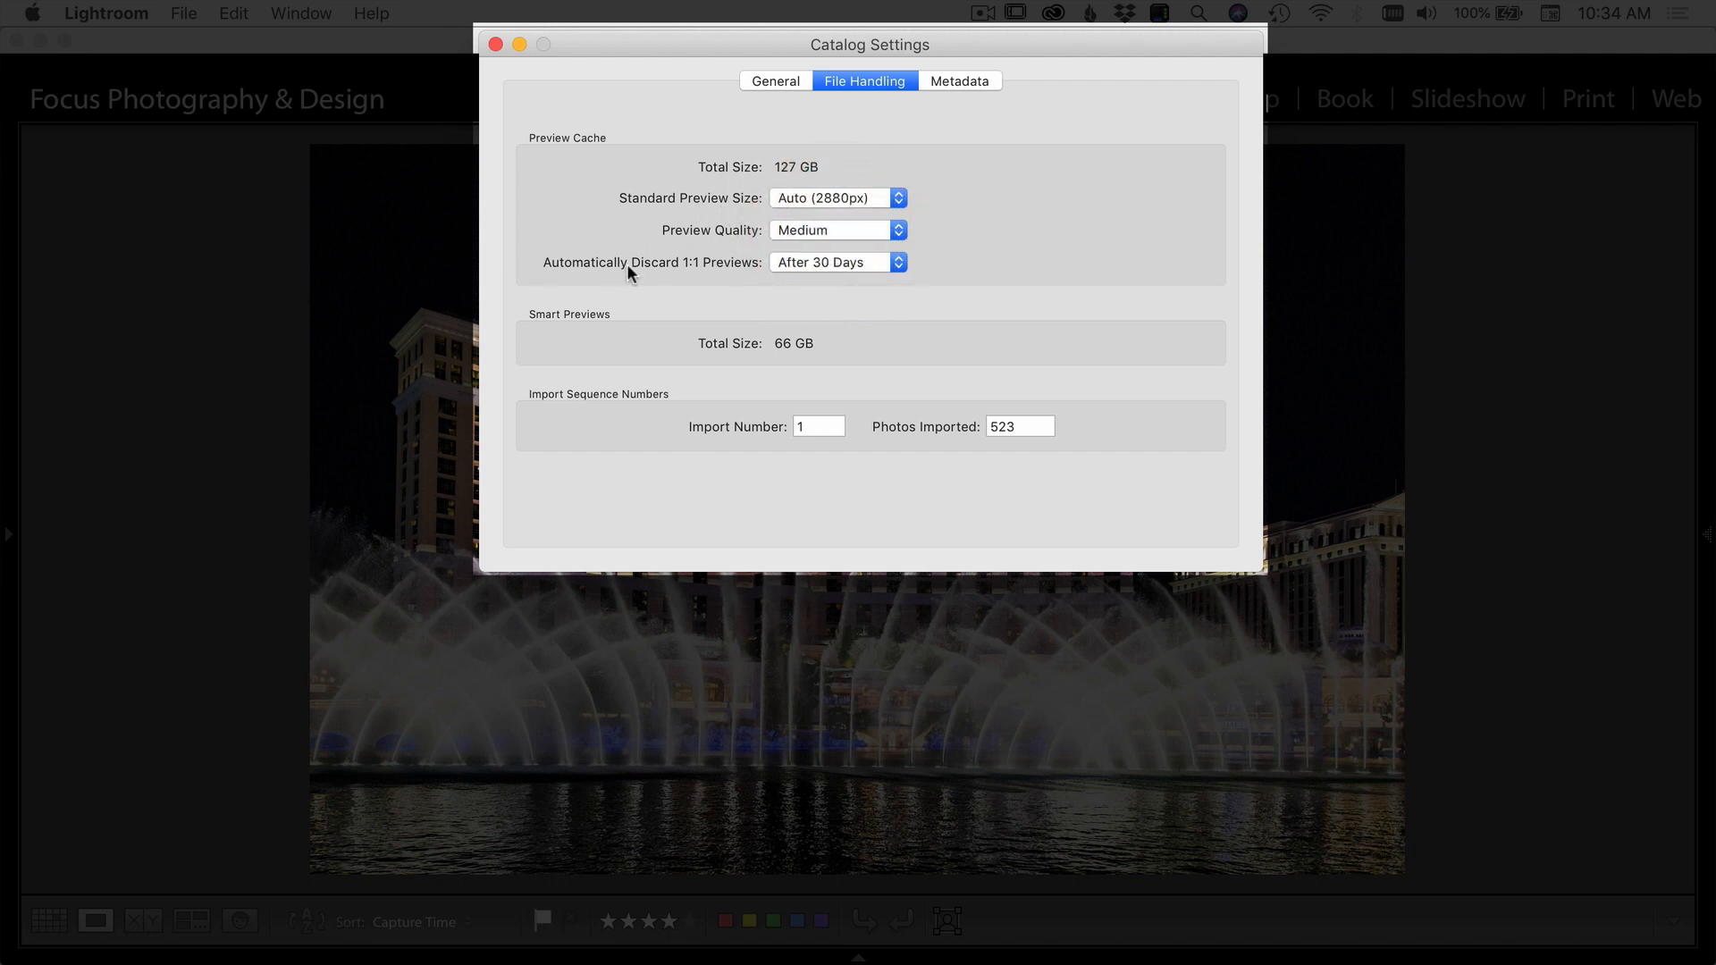
pyautogui.moveTo(966, 282)
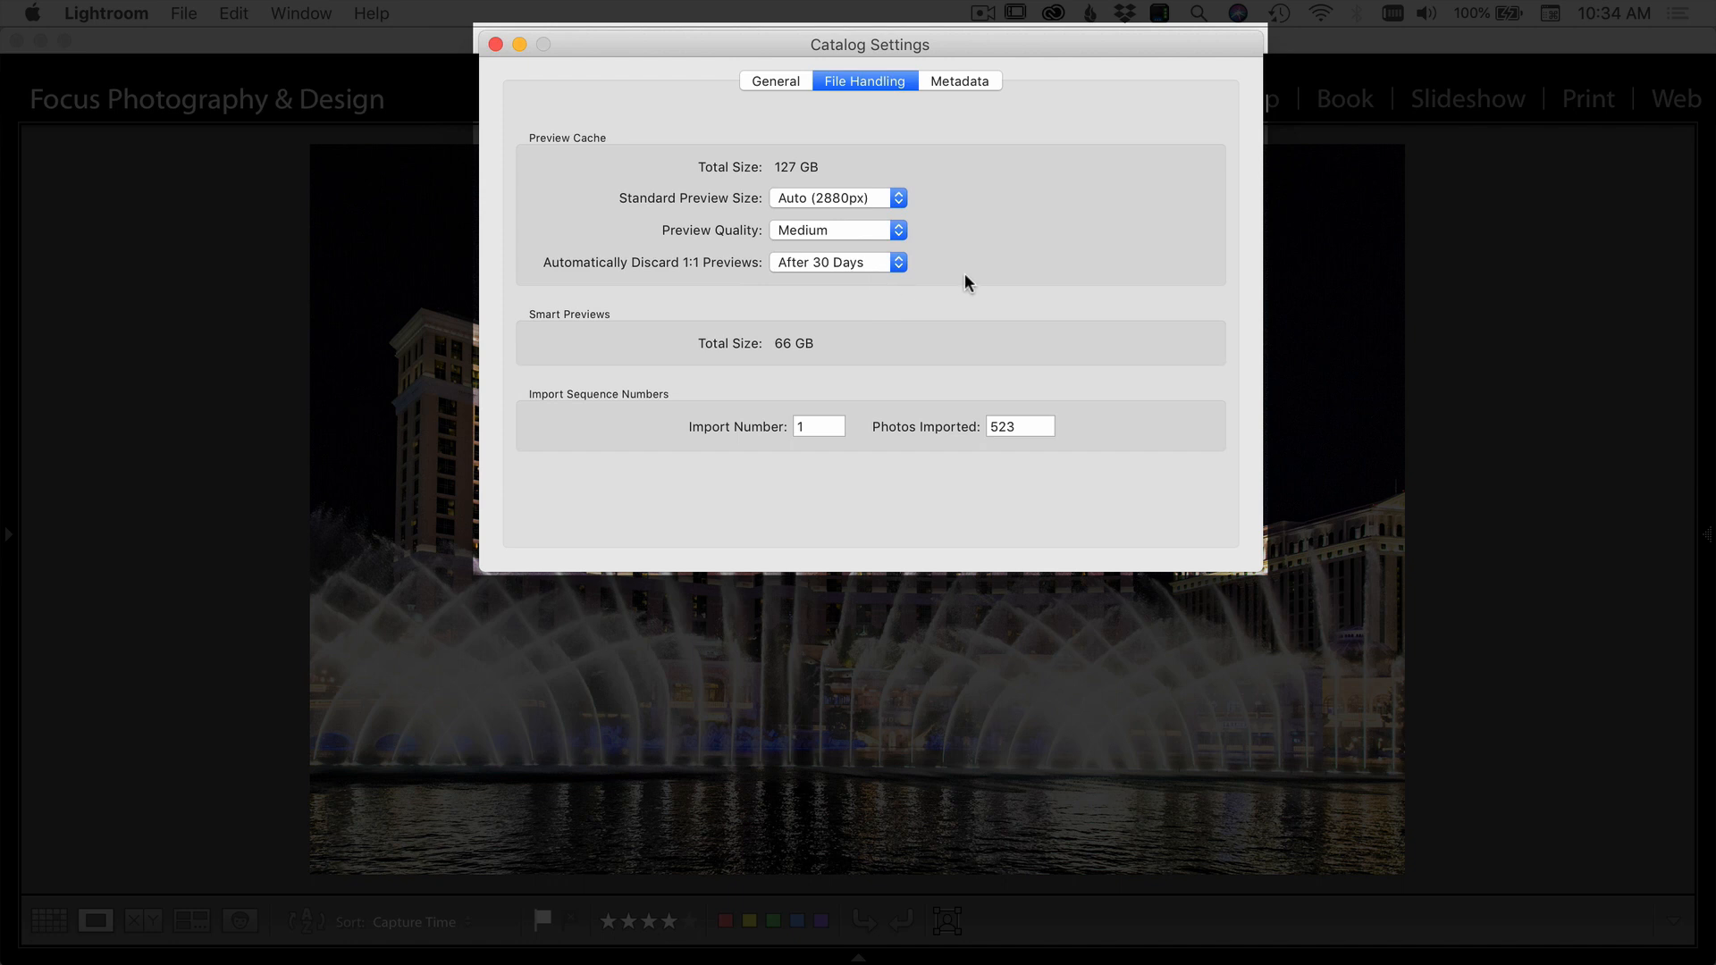
pyautogui.click(896, 262)
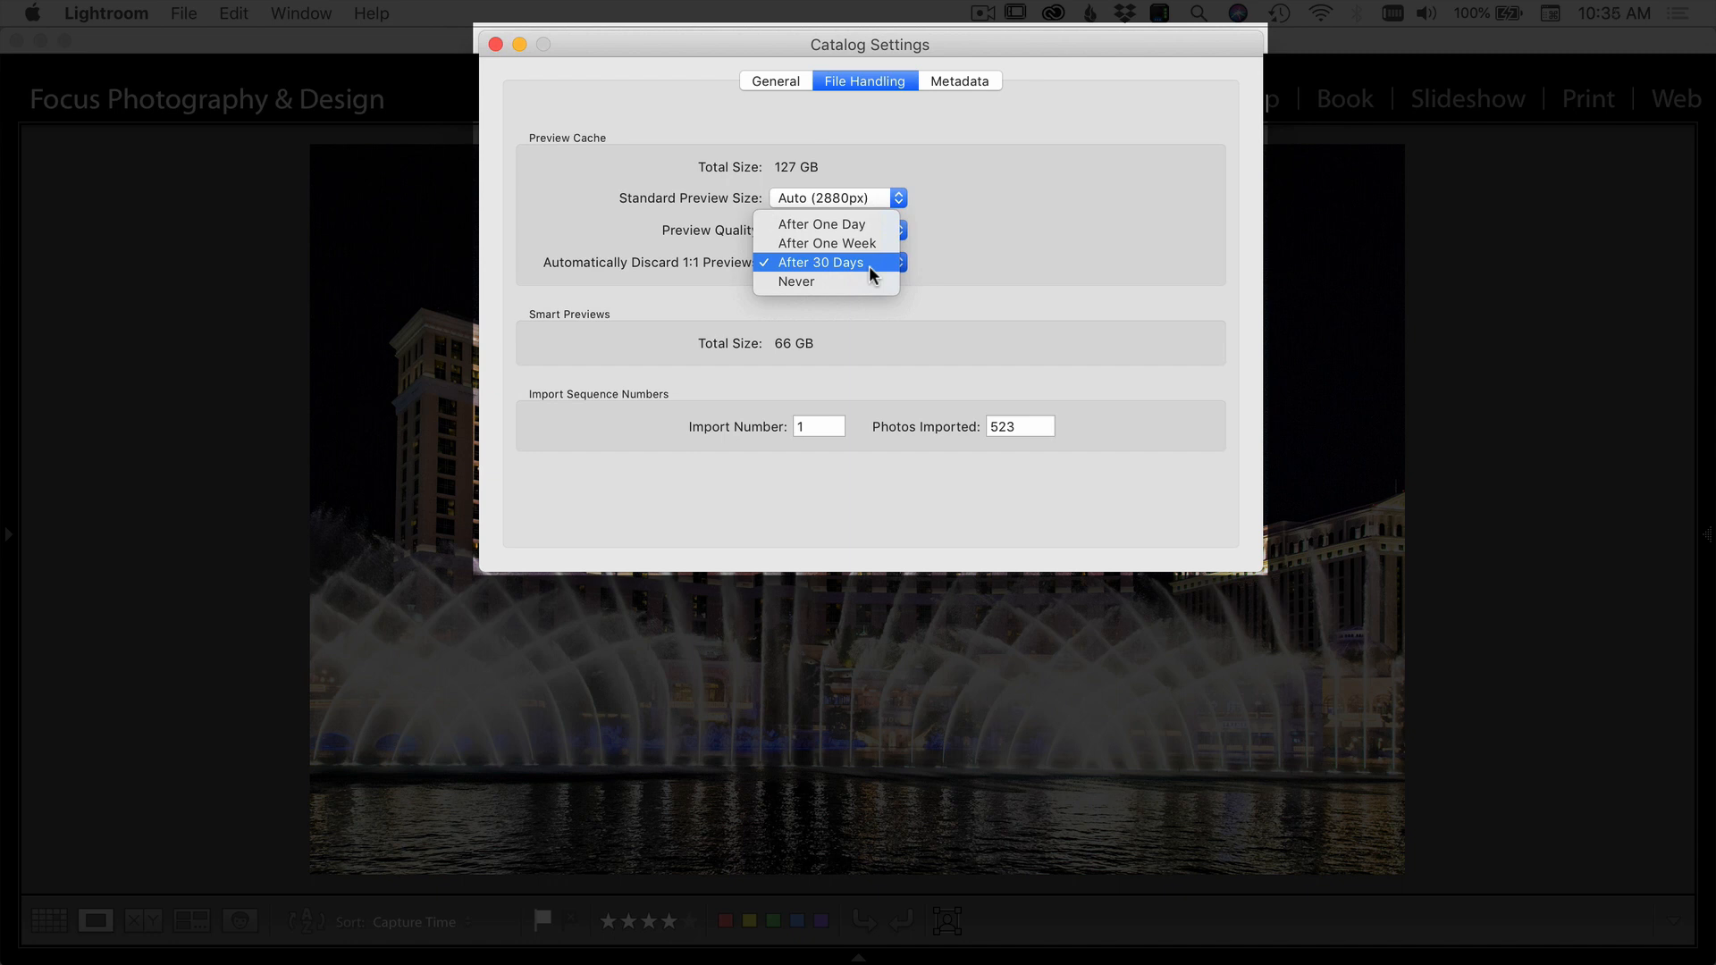
pyautogui.click(820, 262)
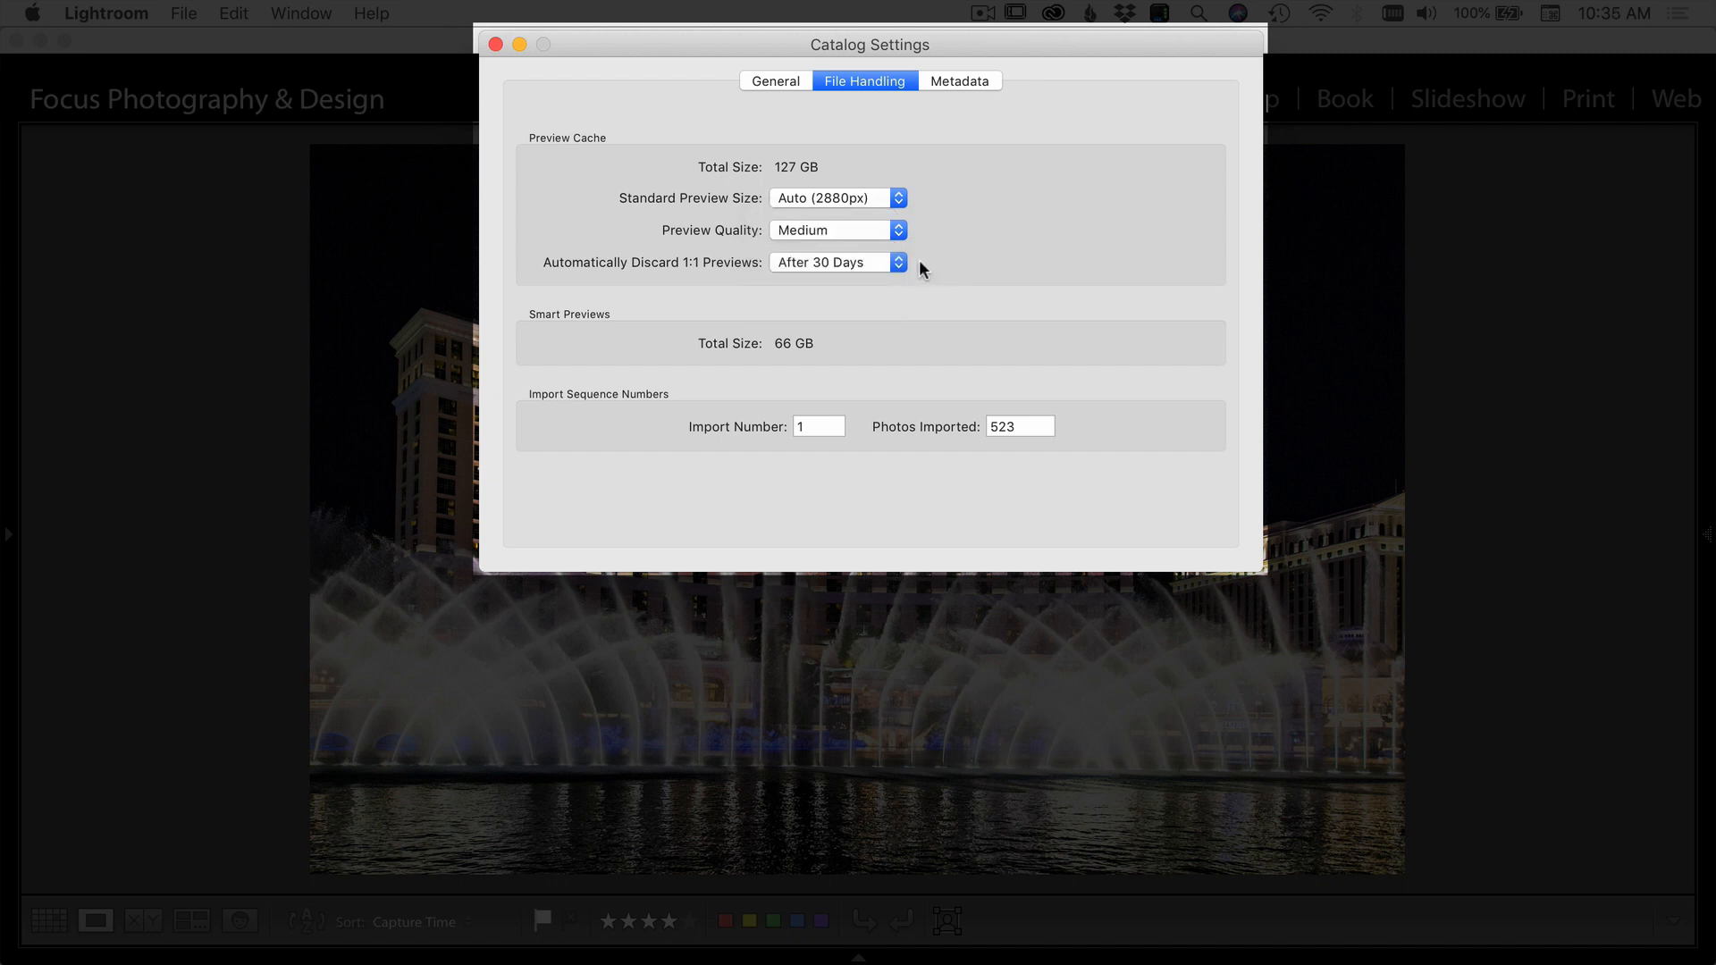
pyautogui.click(959, 81)
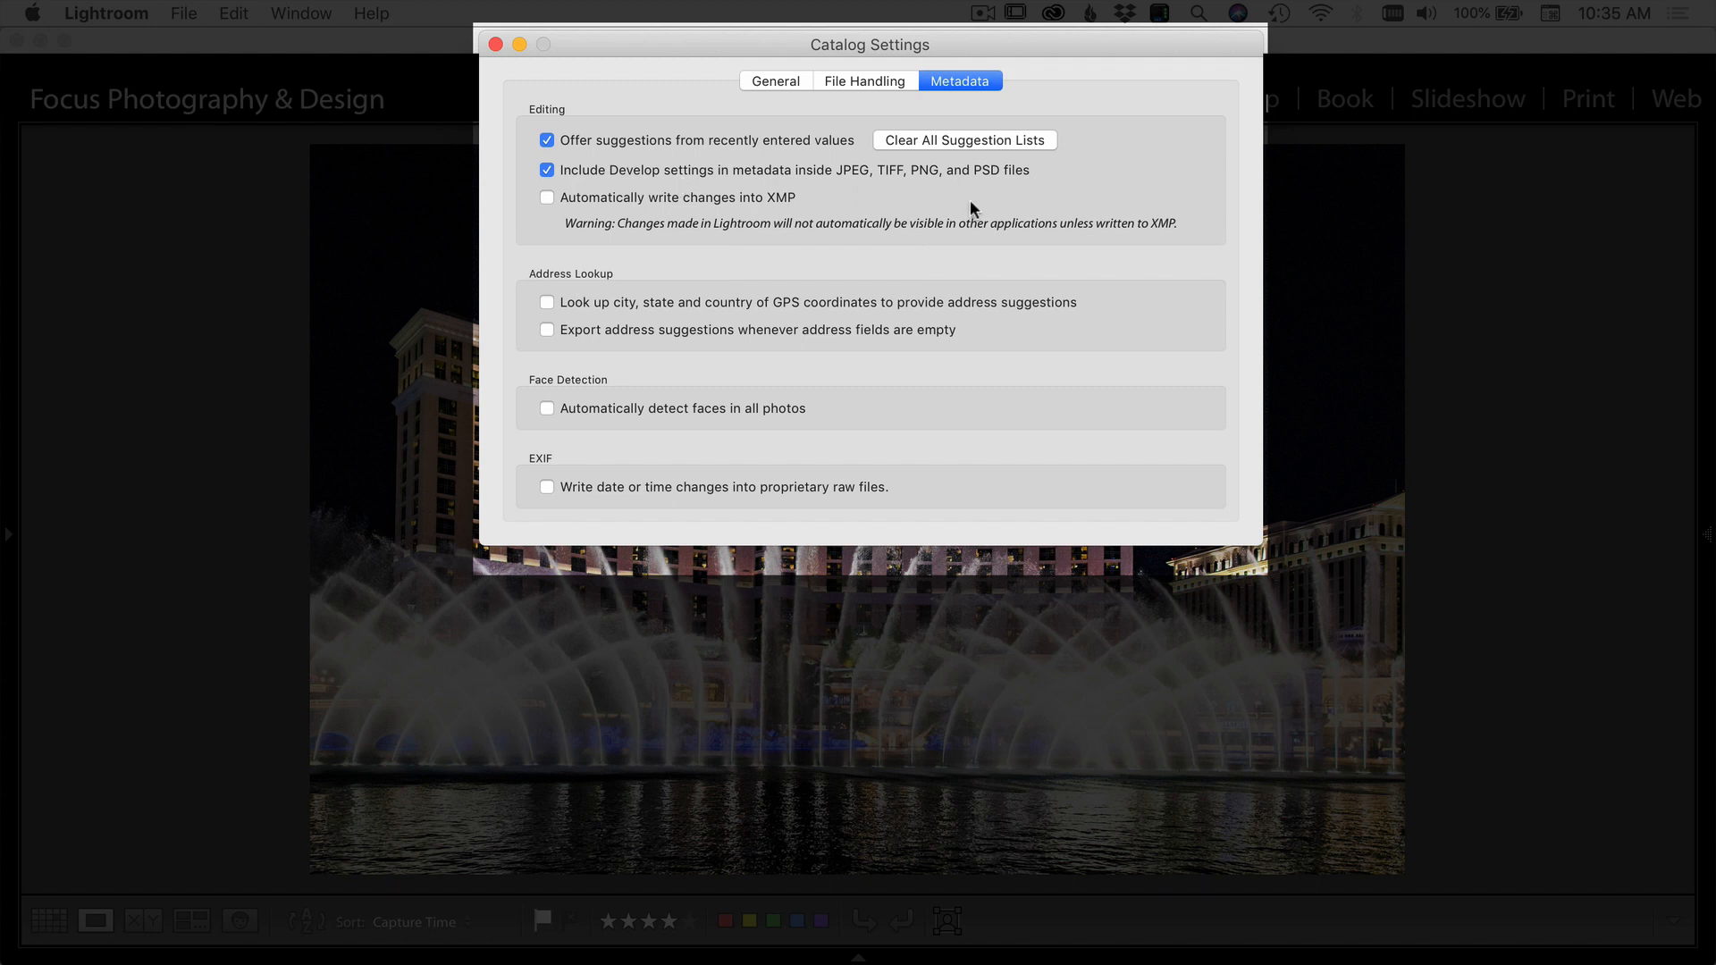
pyautogui.moveTo(703, 211)
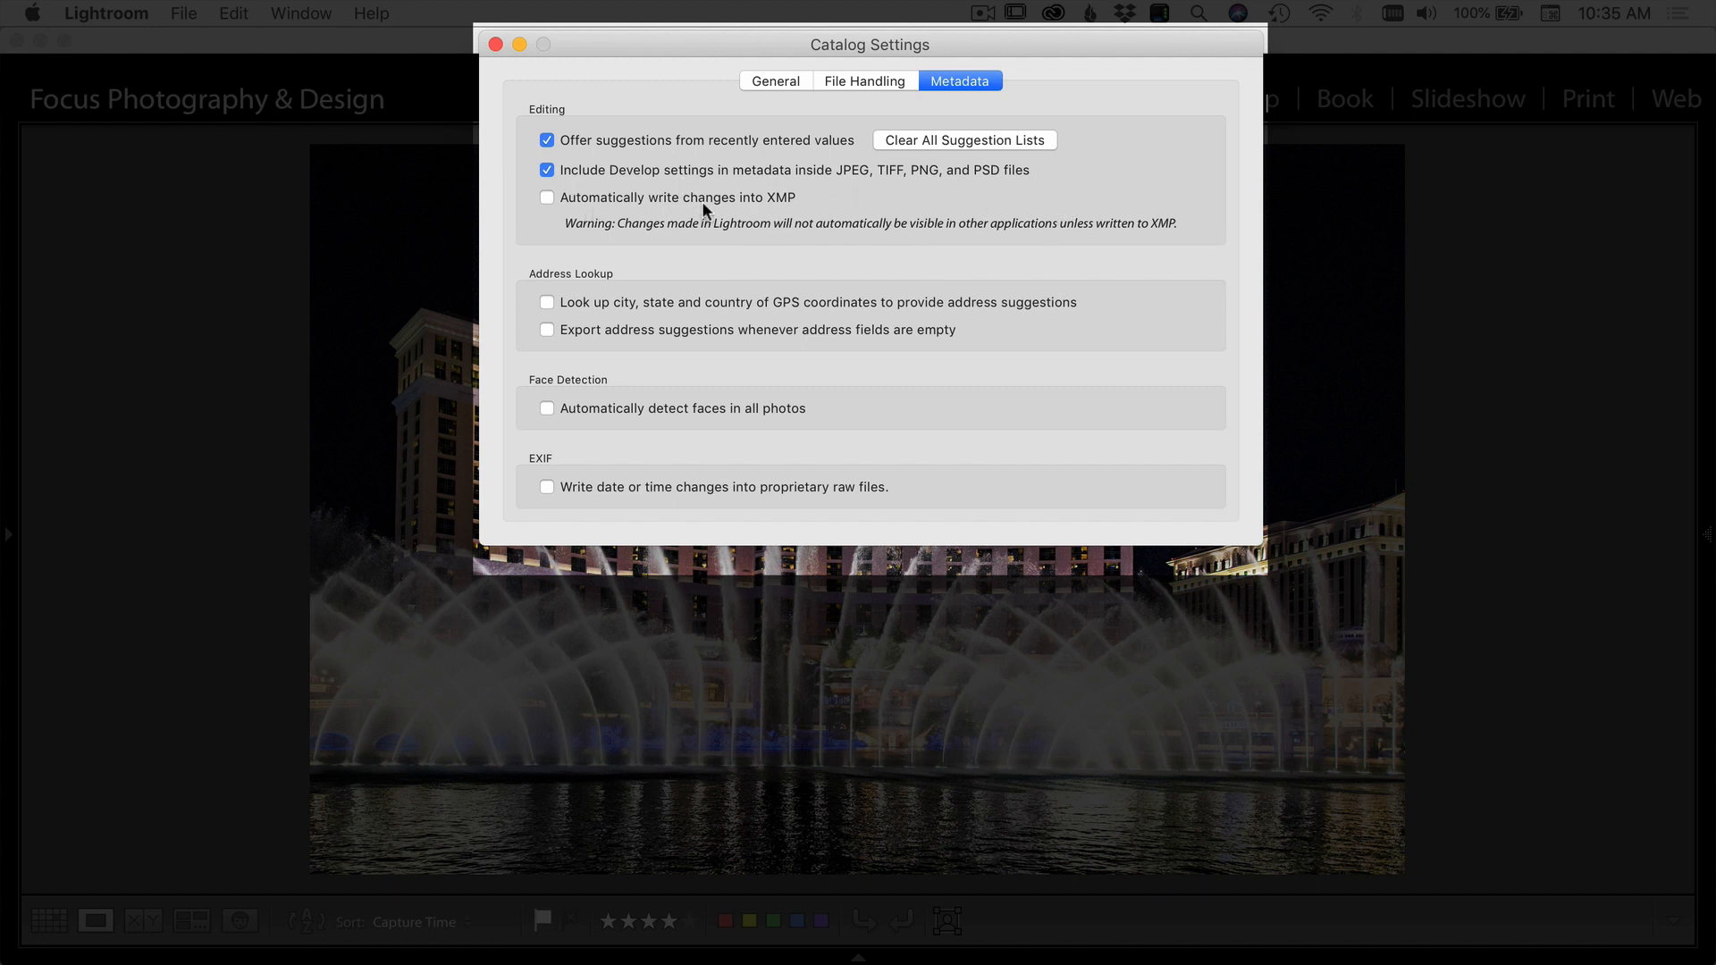
pyautogui.moveTo(991, 212)
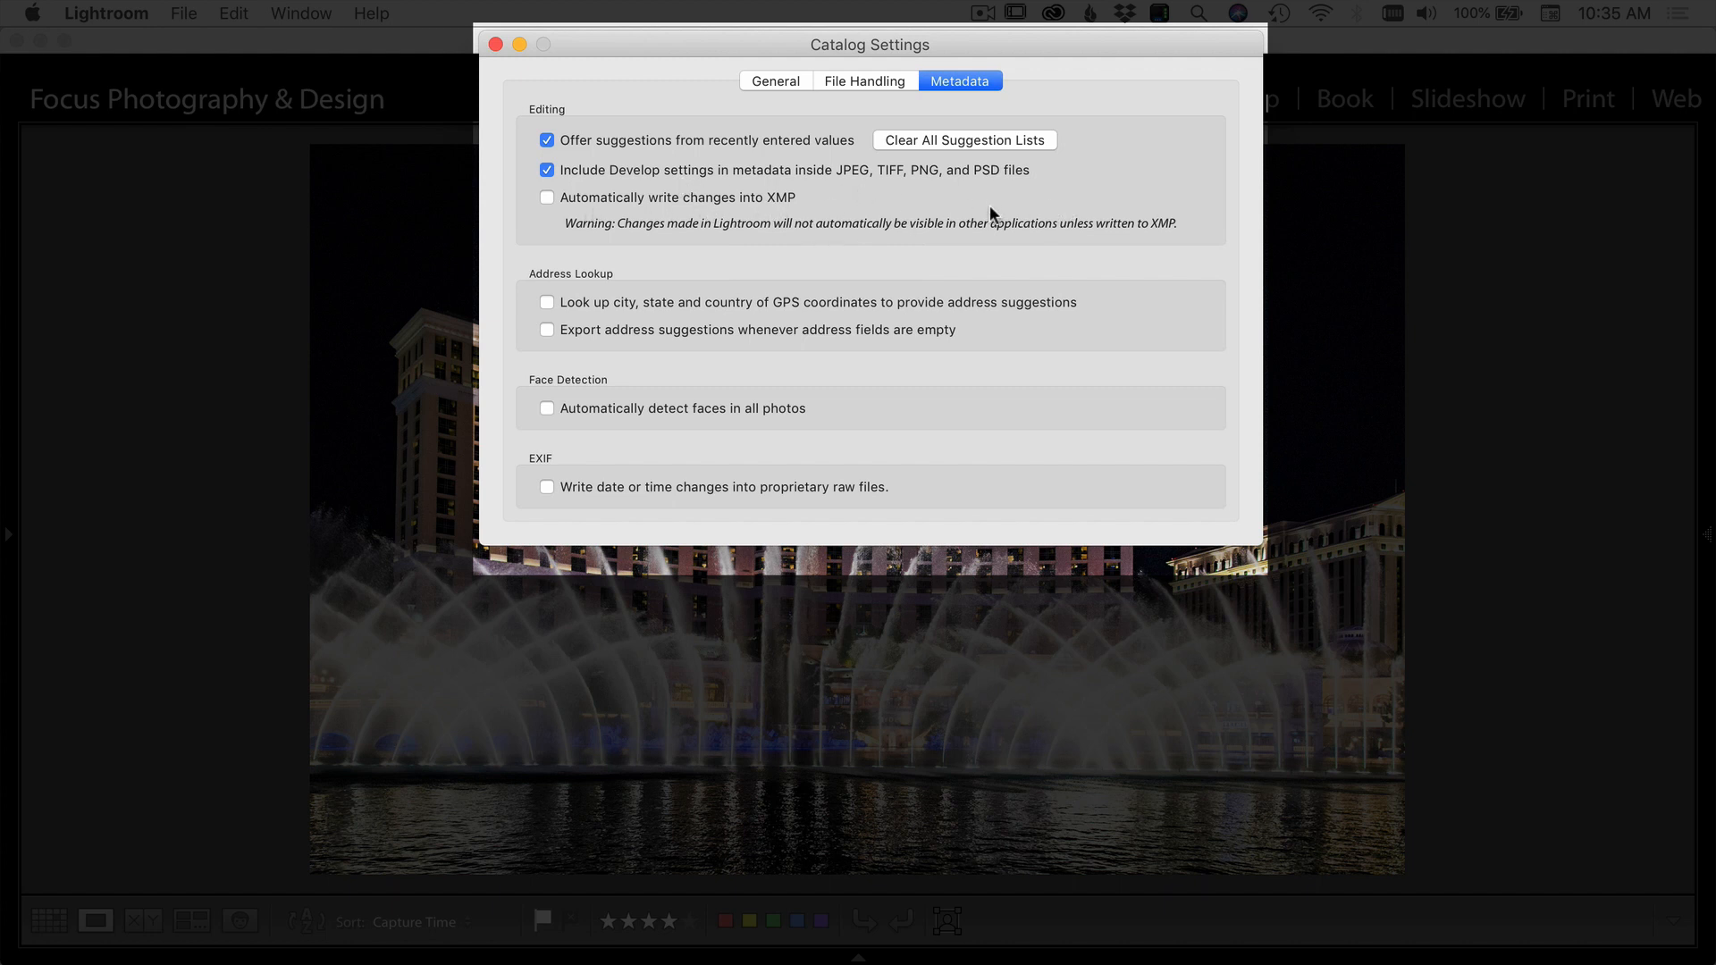
pyautogui.moveTo(1017, 216)
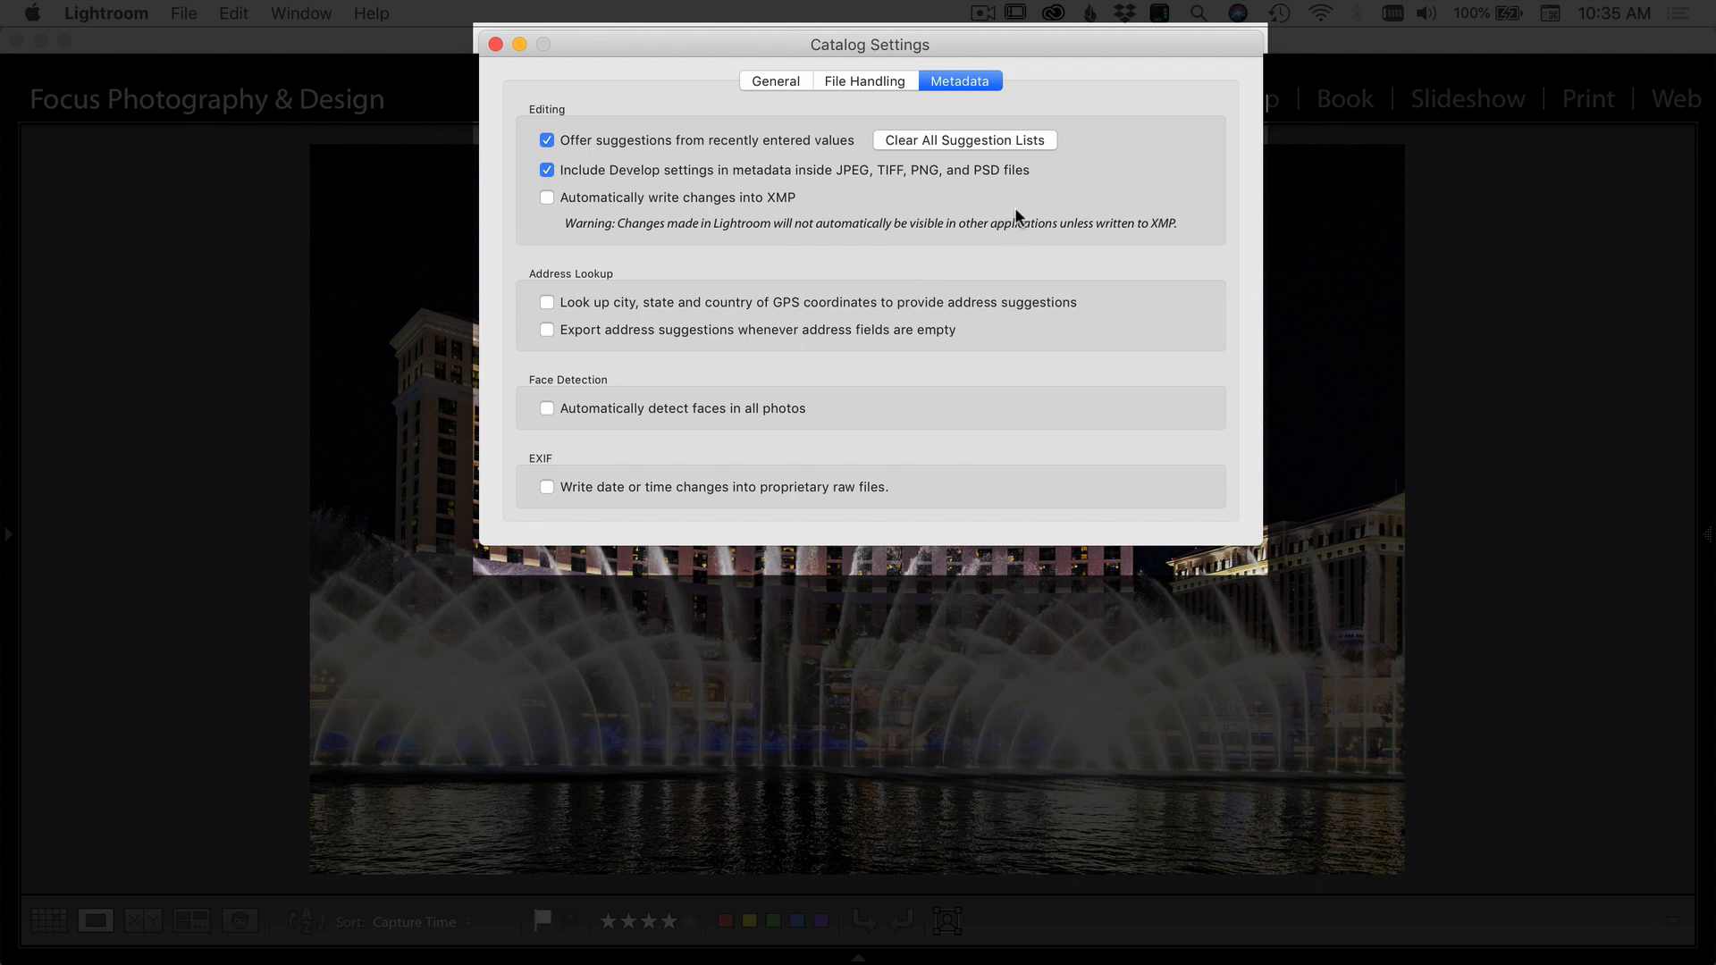
pyautogui.moveTo(567, 312)
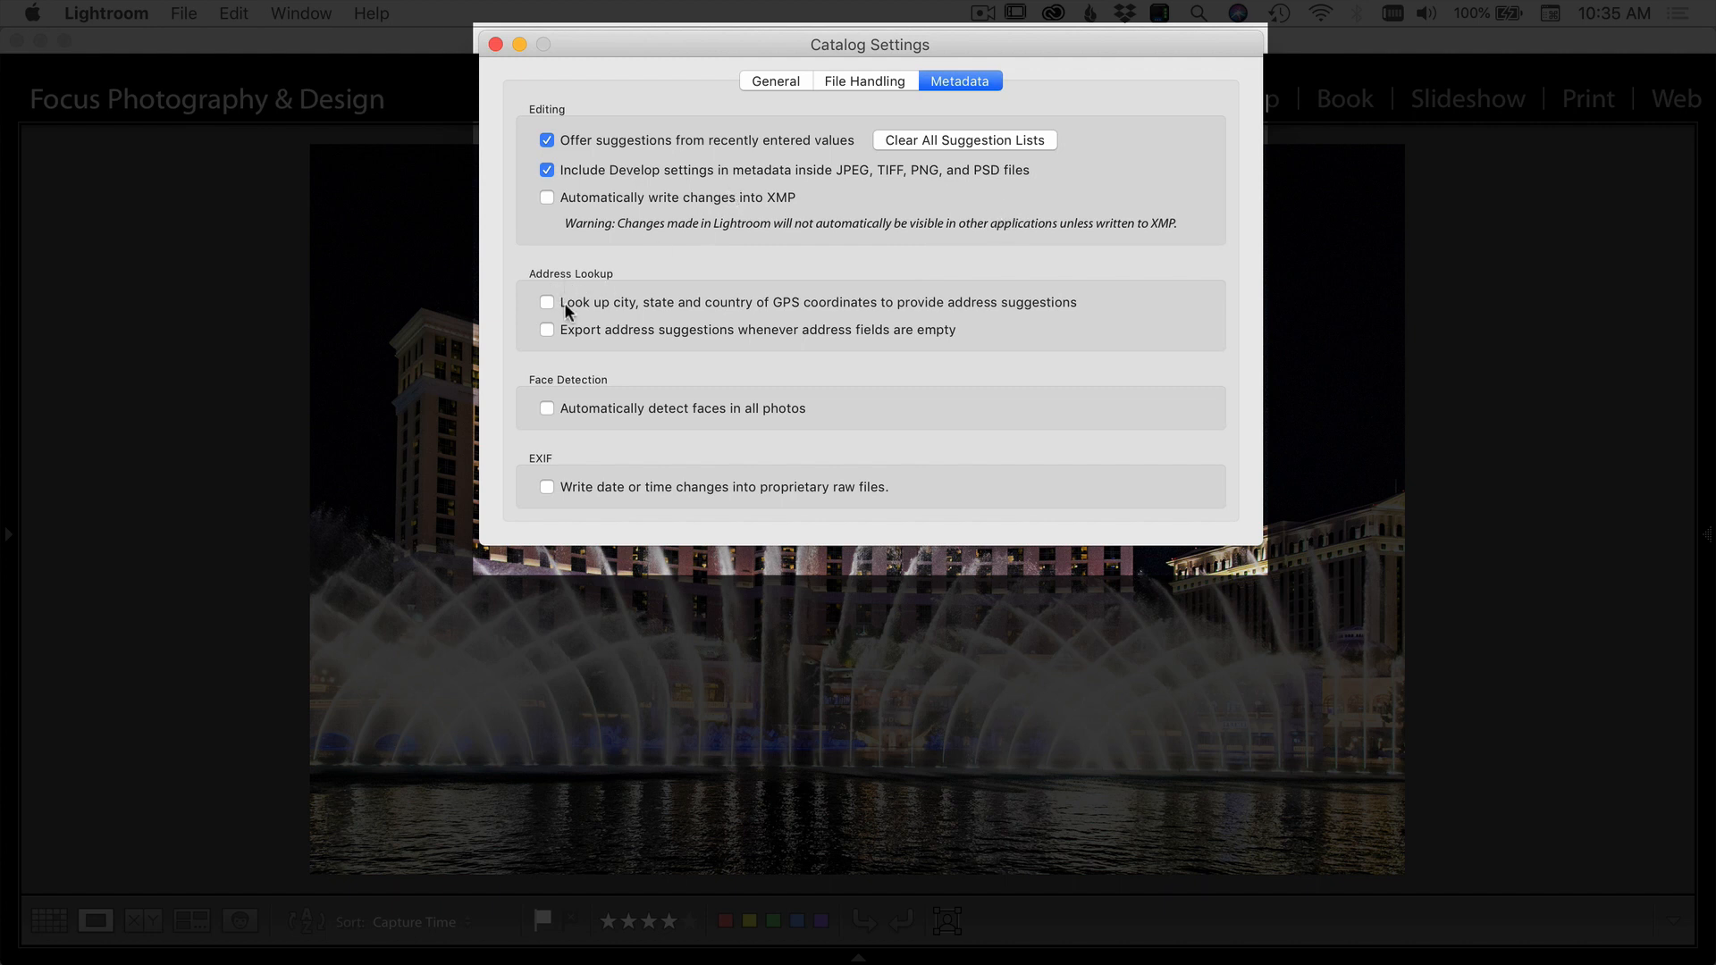
pyautogui.moveTo(979, 332)
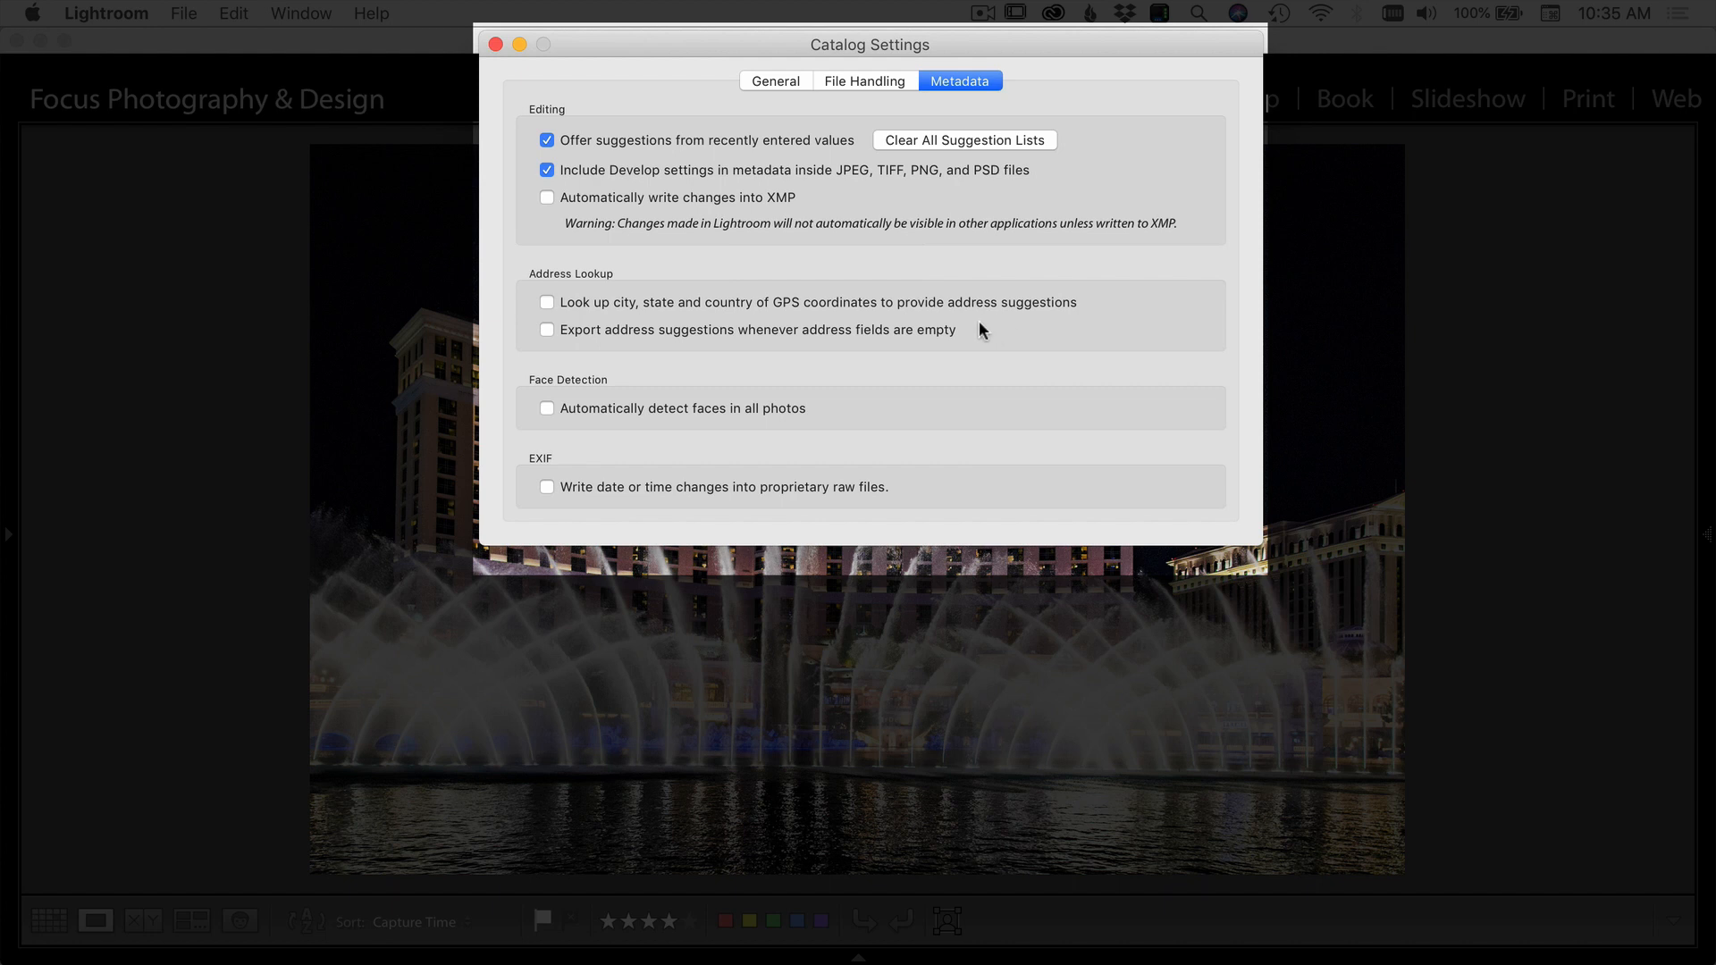
pyautogui.moveTo(804, 360)
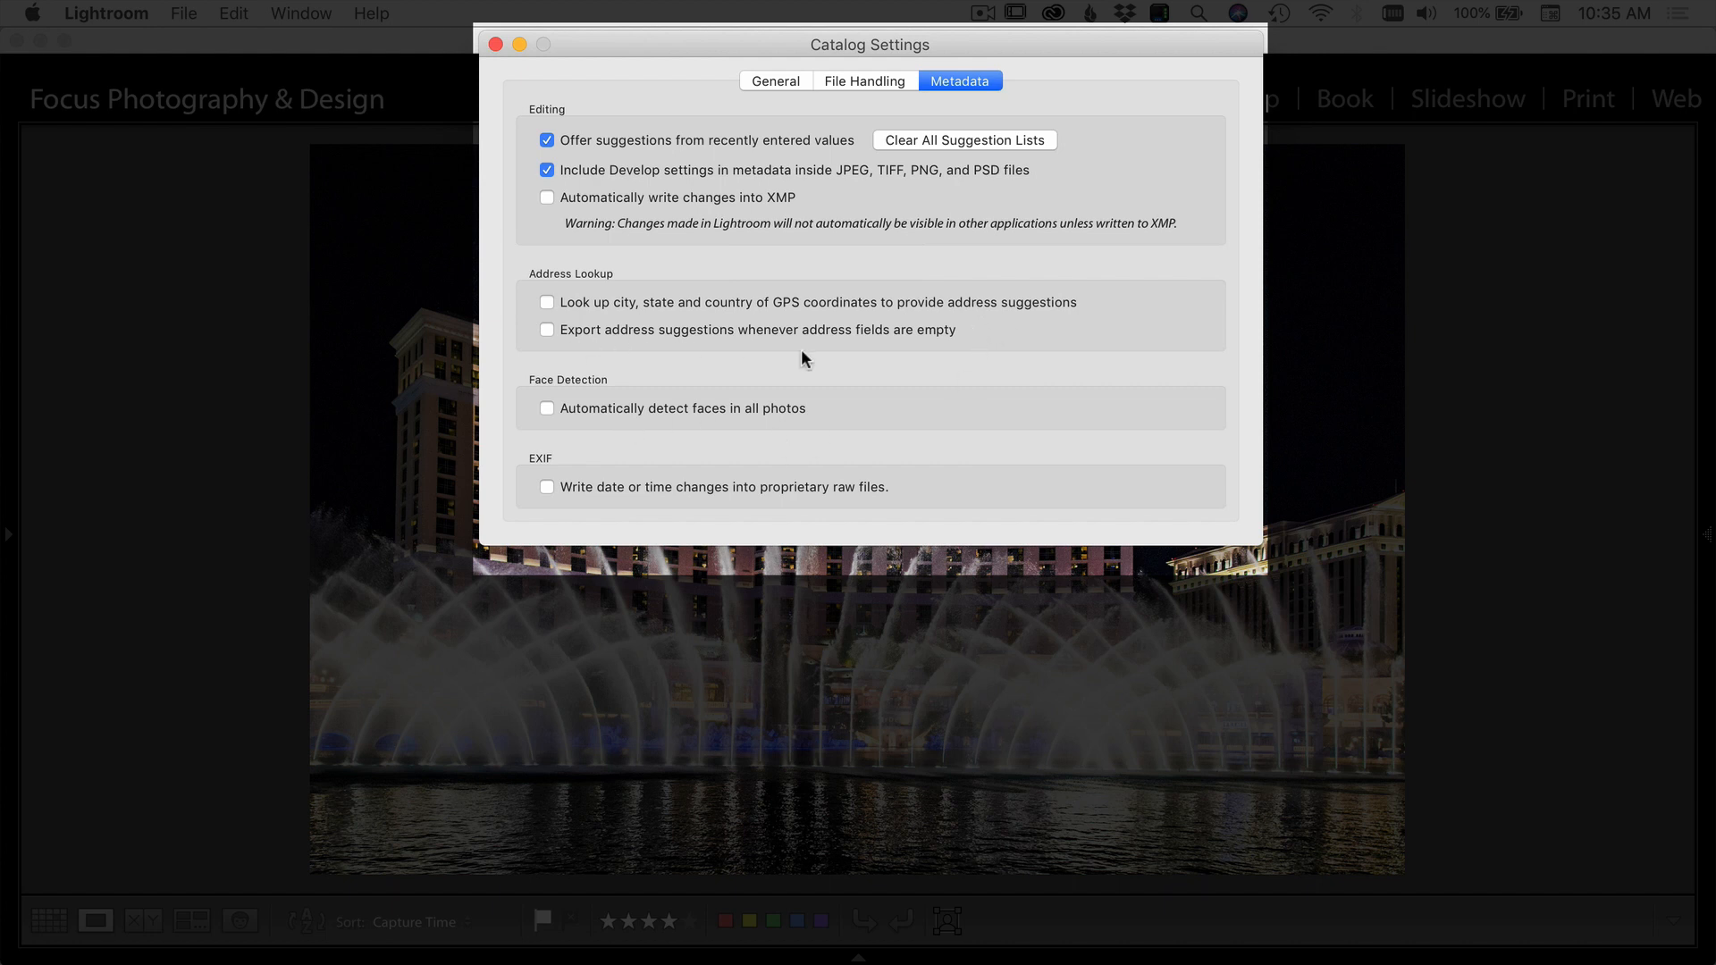
pyautogui.moveTo(838, 389)
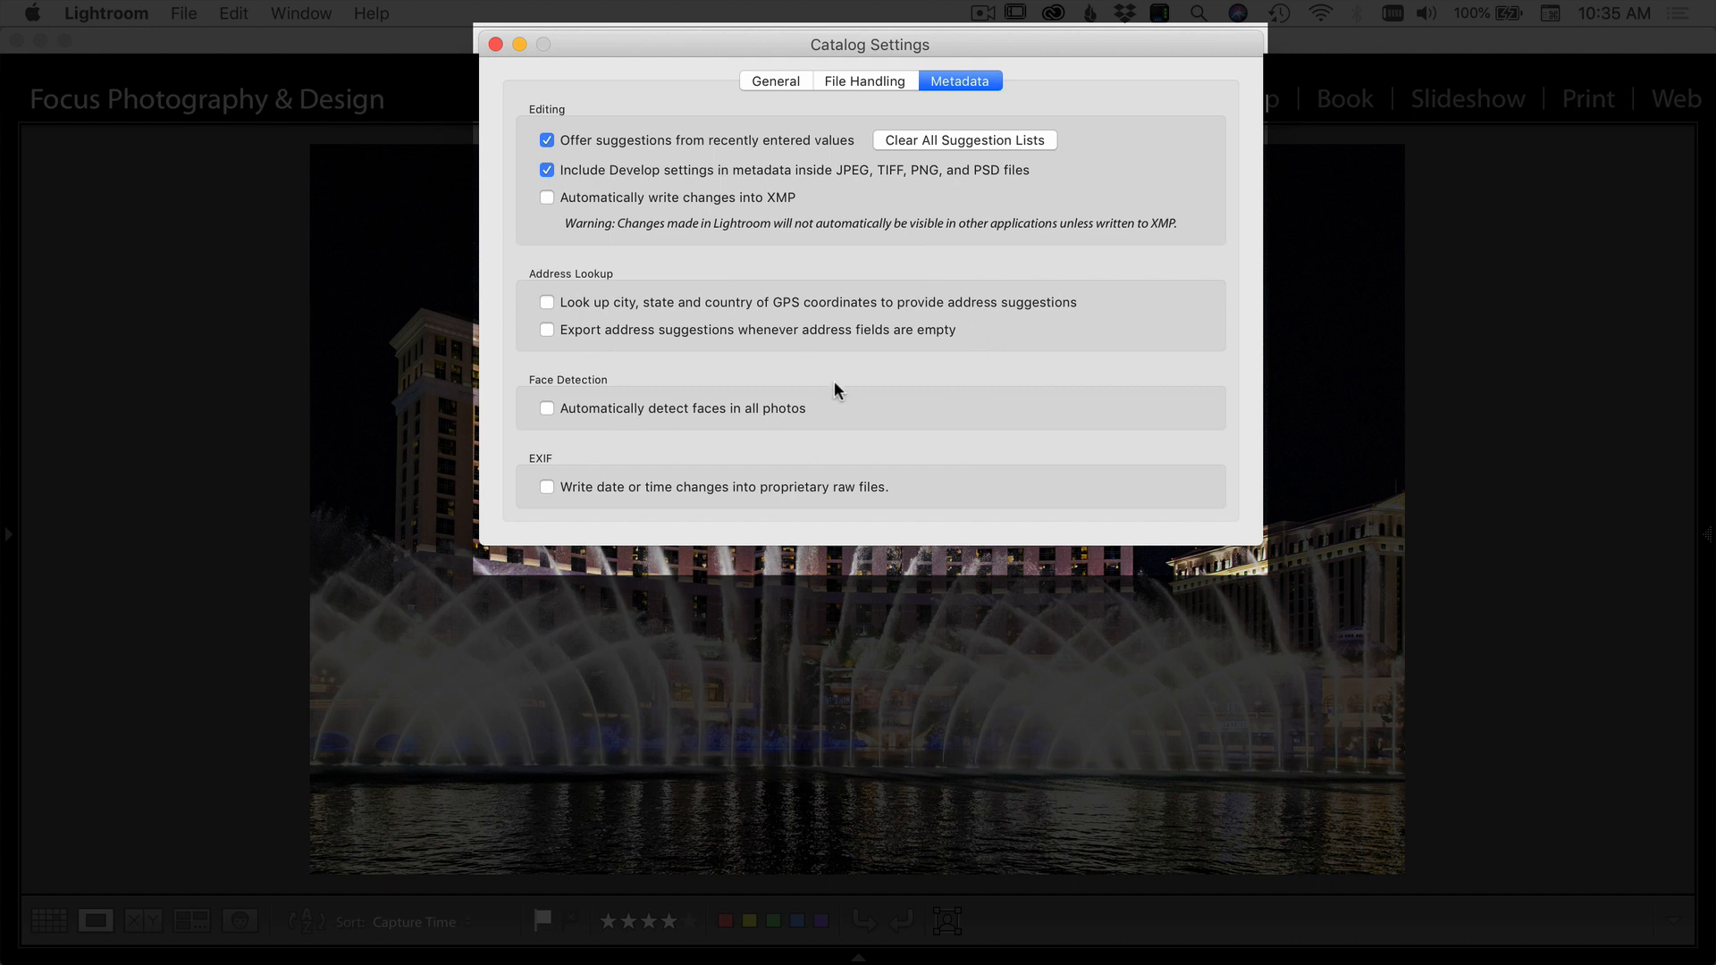
pyautogui.moveTo(826, 418)
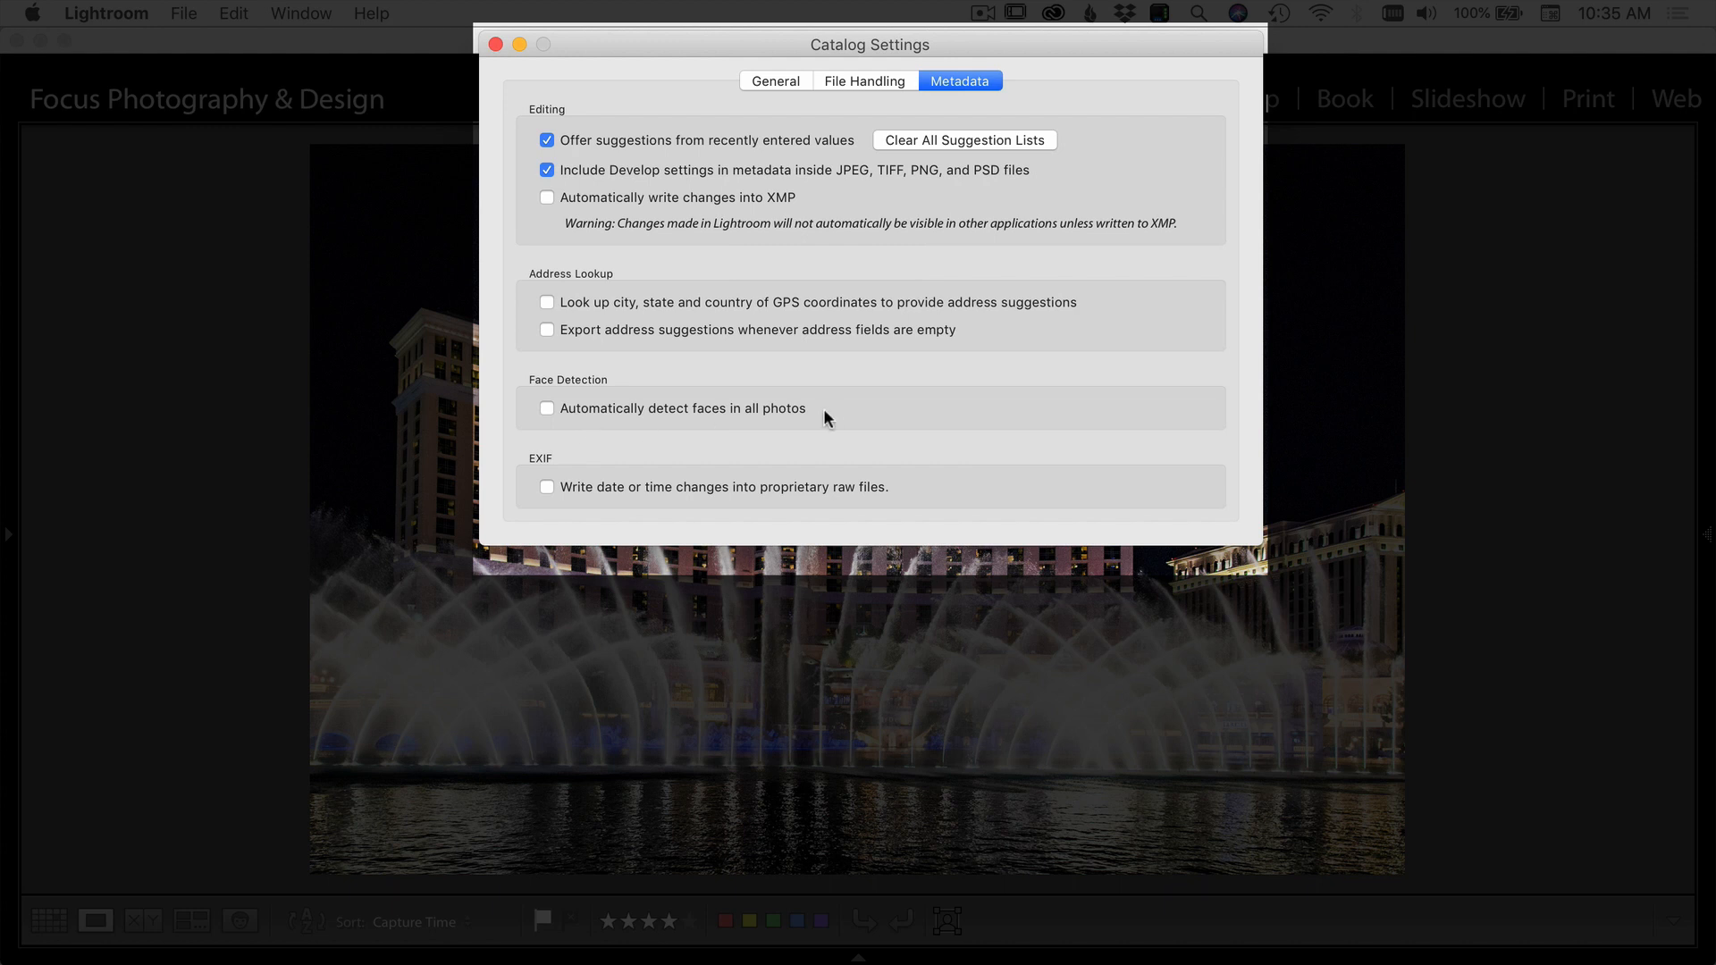
pyautogui.moveTo(810, 418)
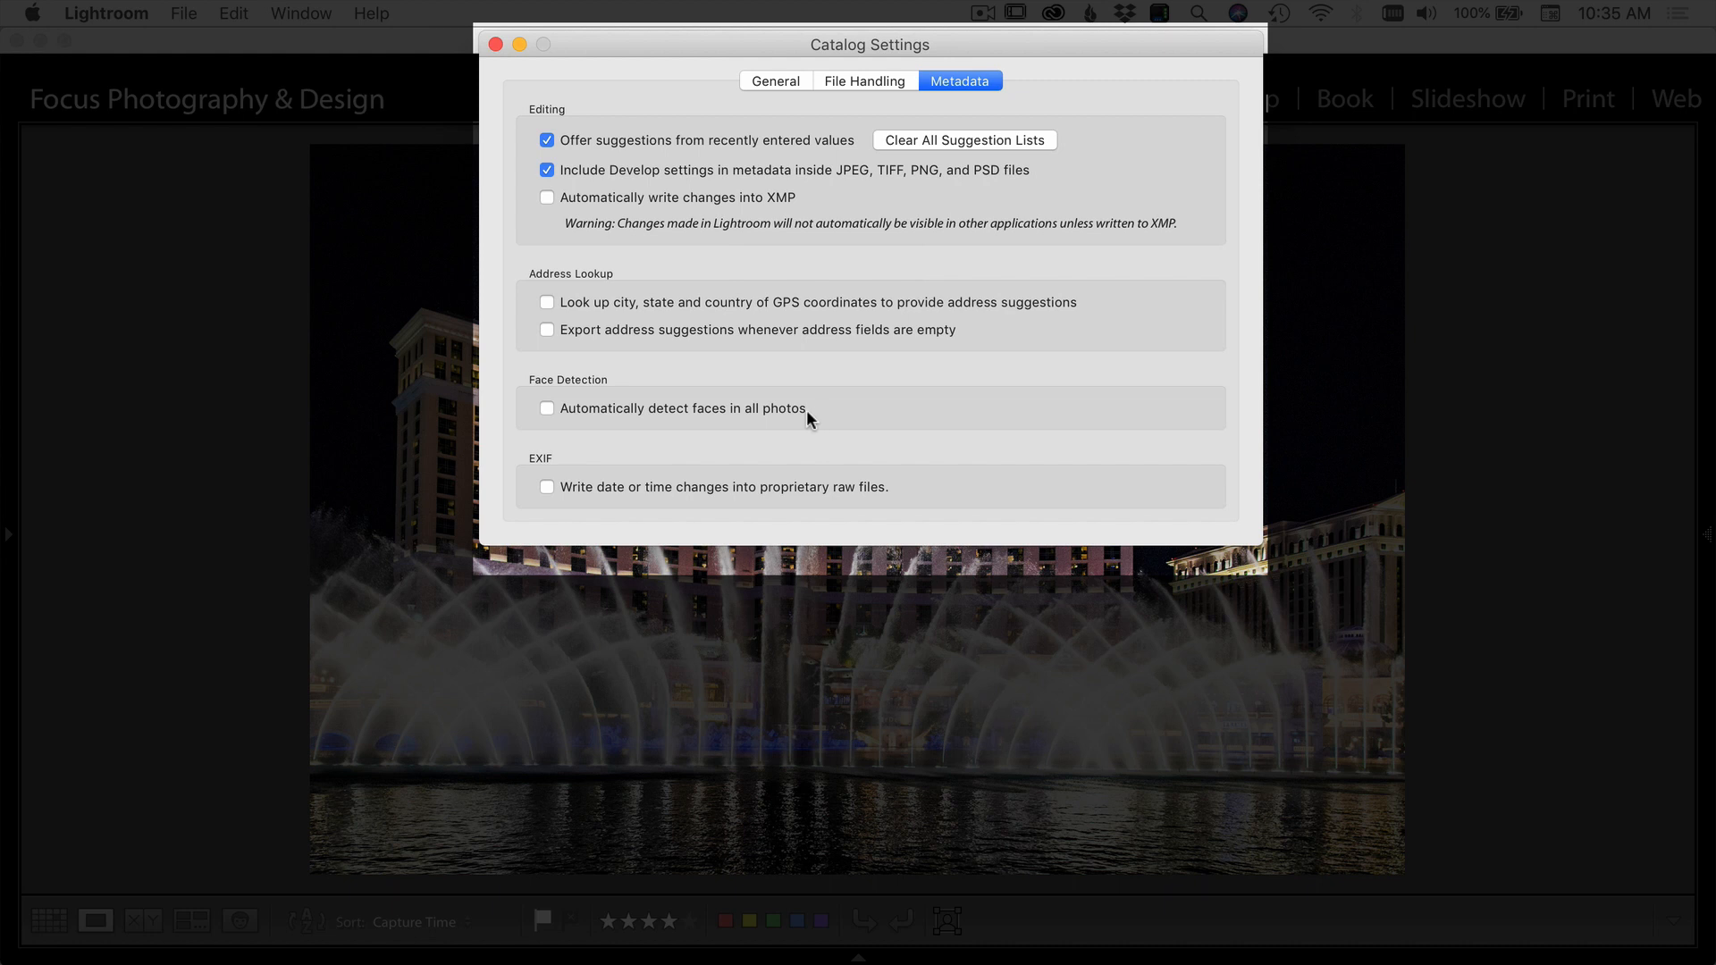
pyautogui.moveTo(618, 506)
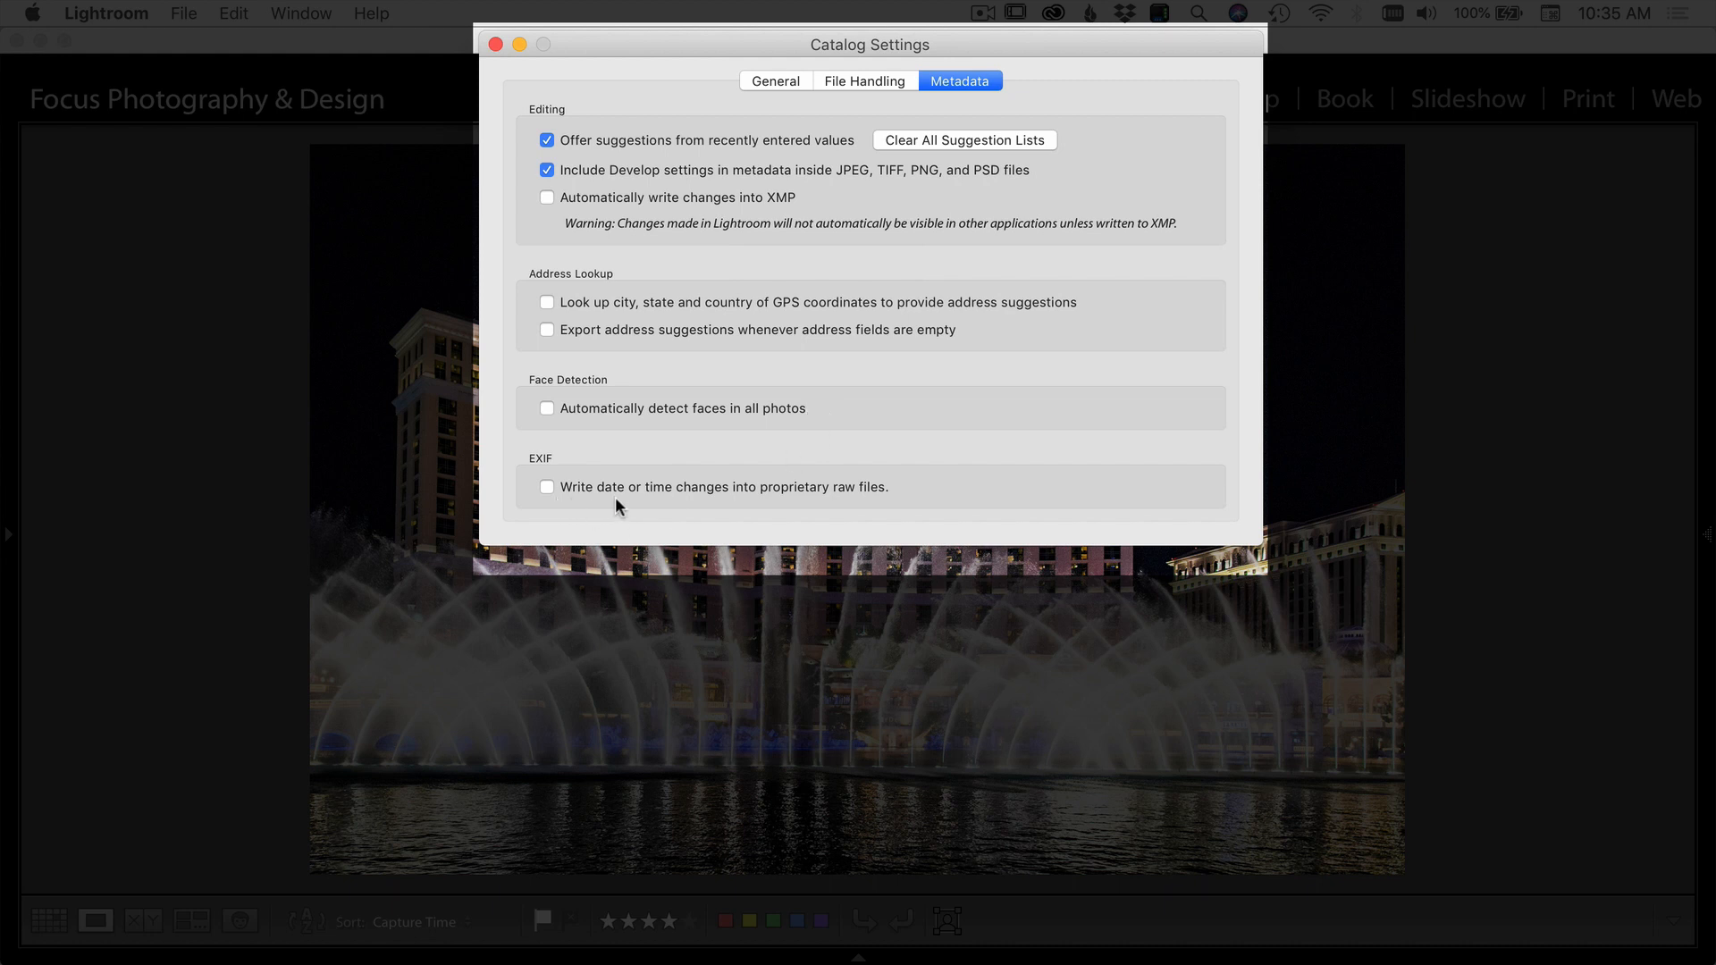
pyautogui.moveTo(925, 501)
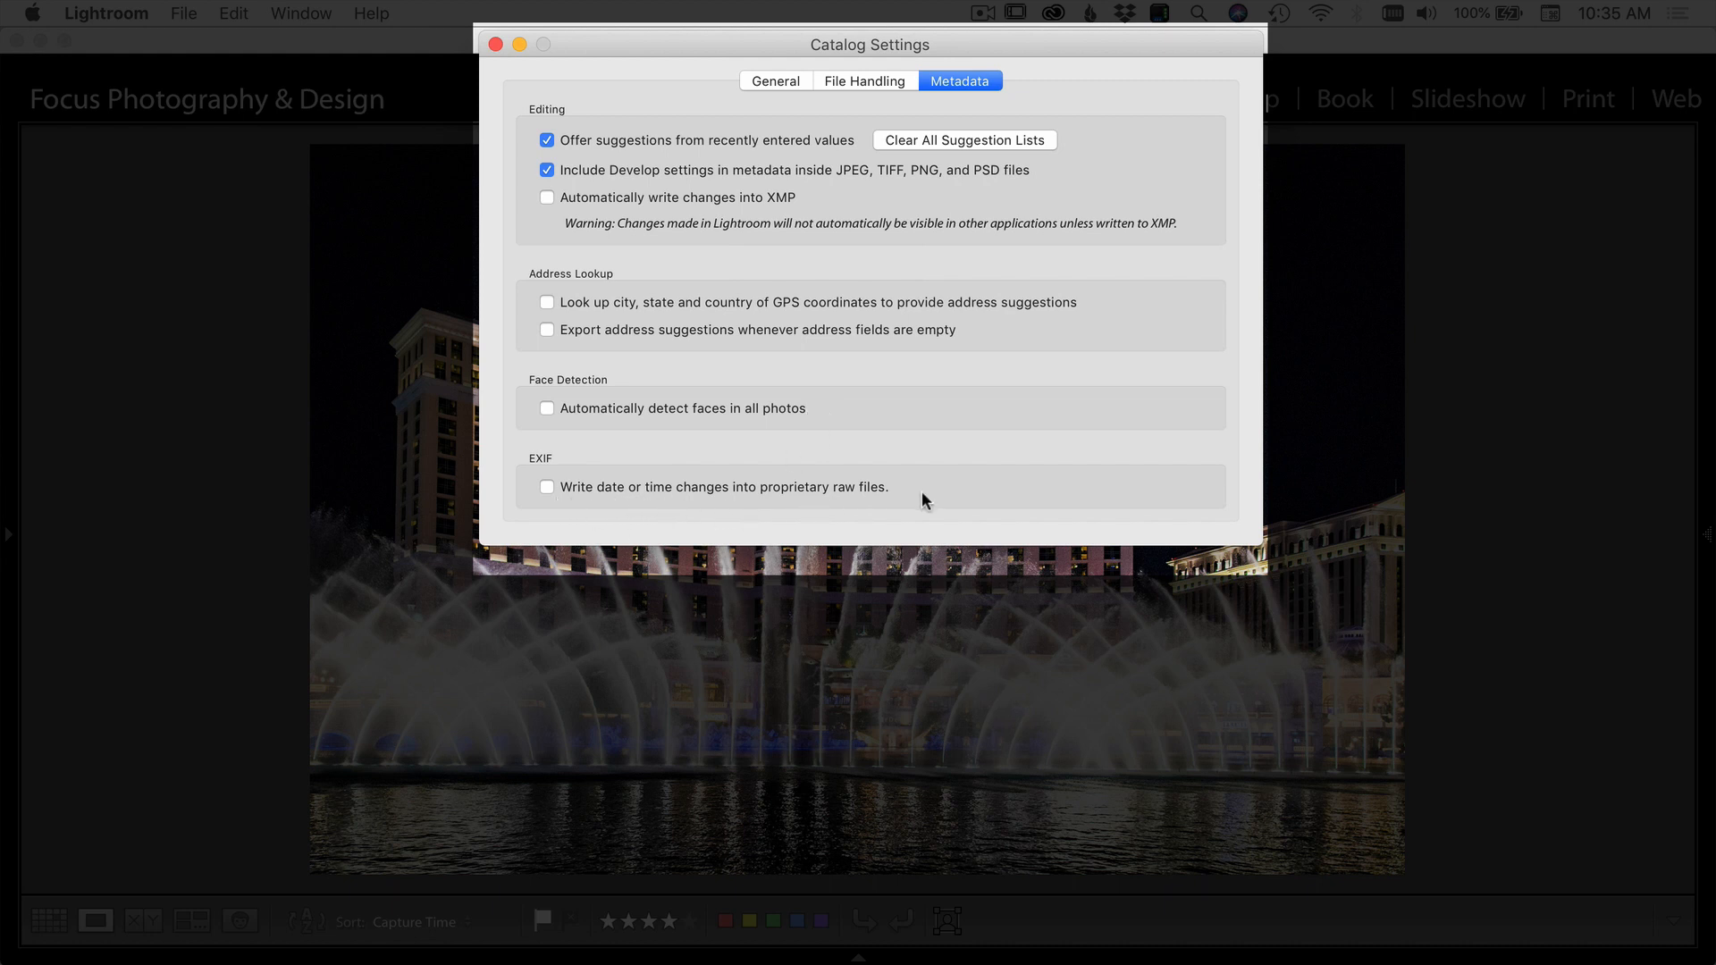
pyautogui.moveTo(952, 403)
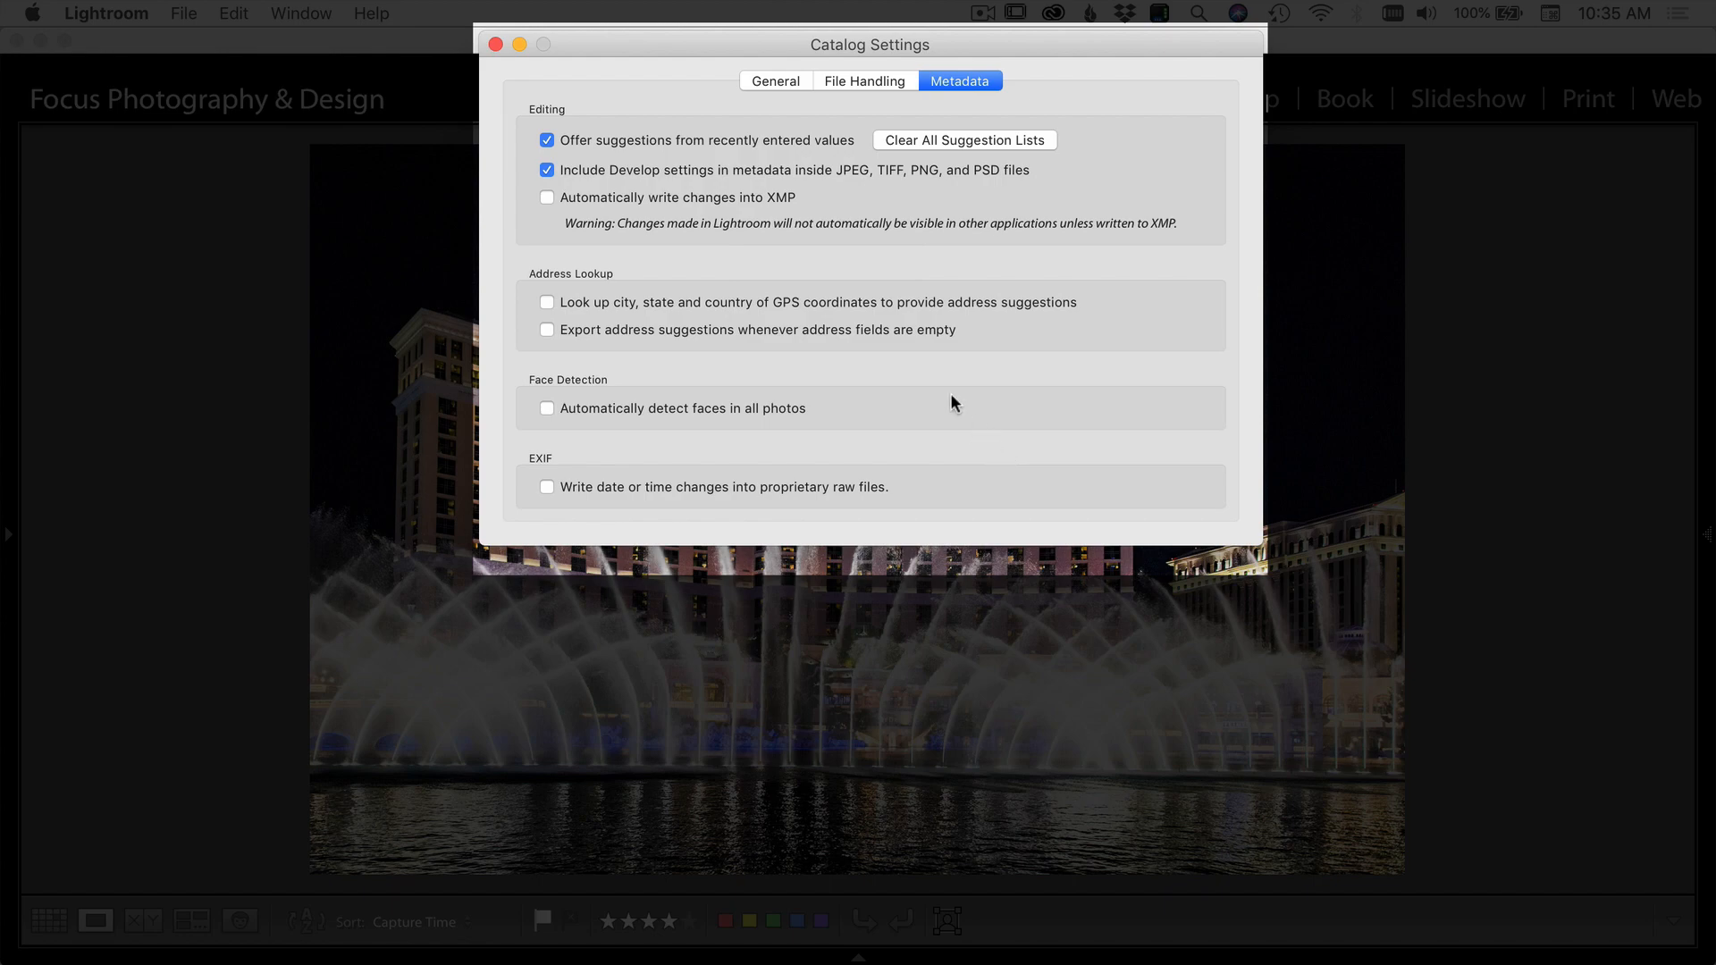